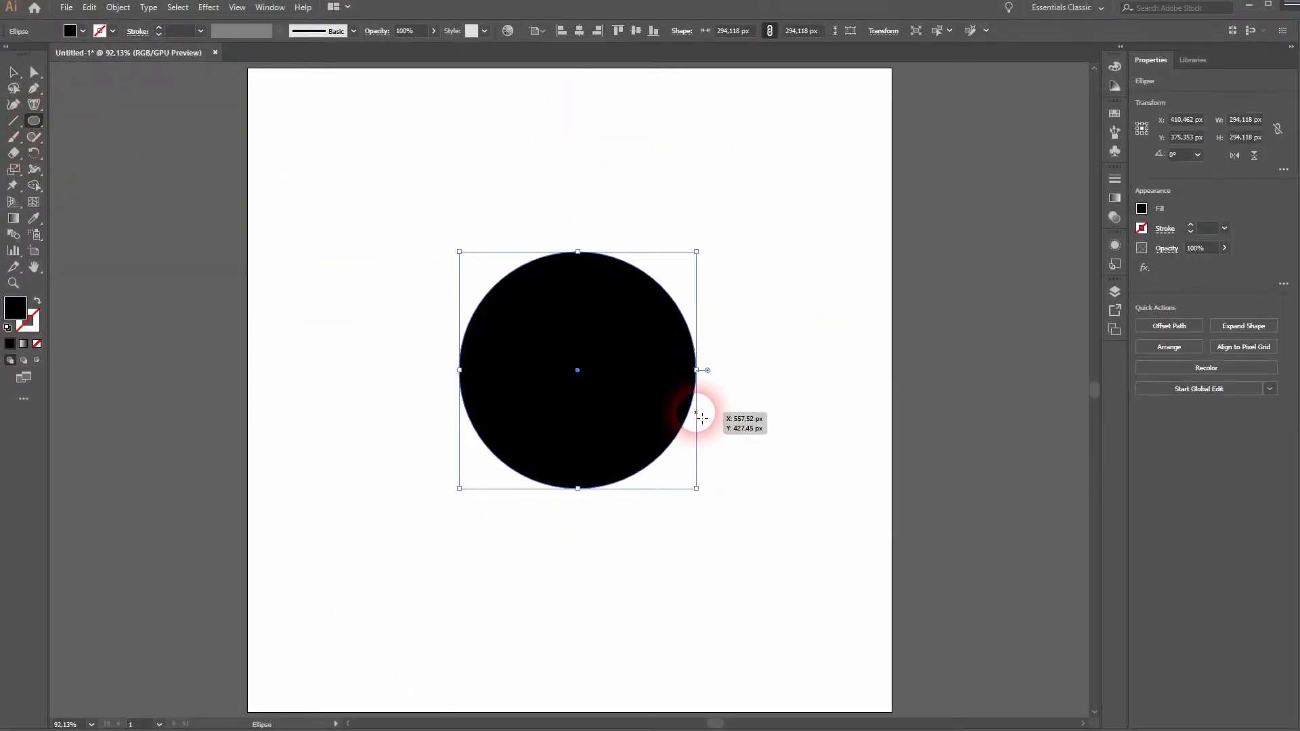
With the Rotate tool, enter 360/6 as the angle, resolving to 60°
left_click(635, 31)
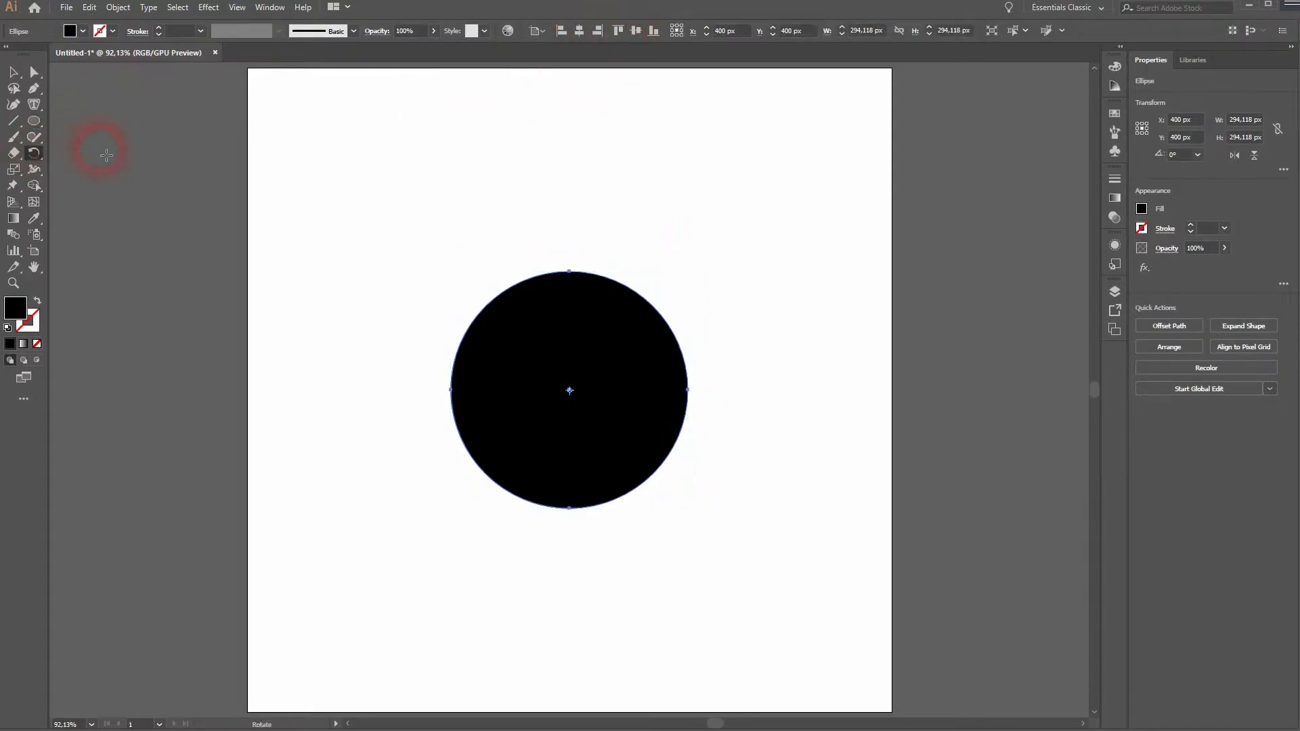
mouse_move(570, 273)
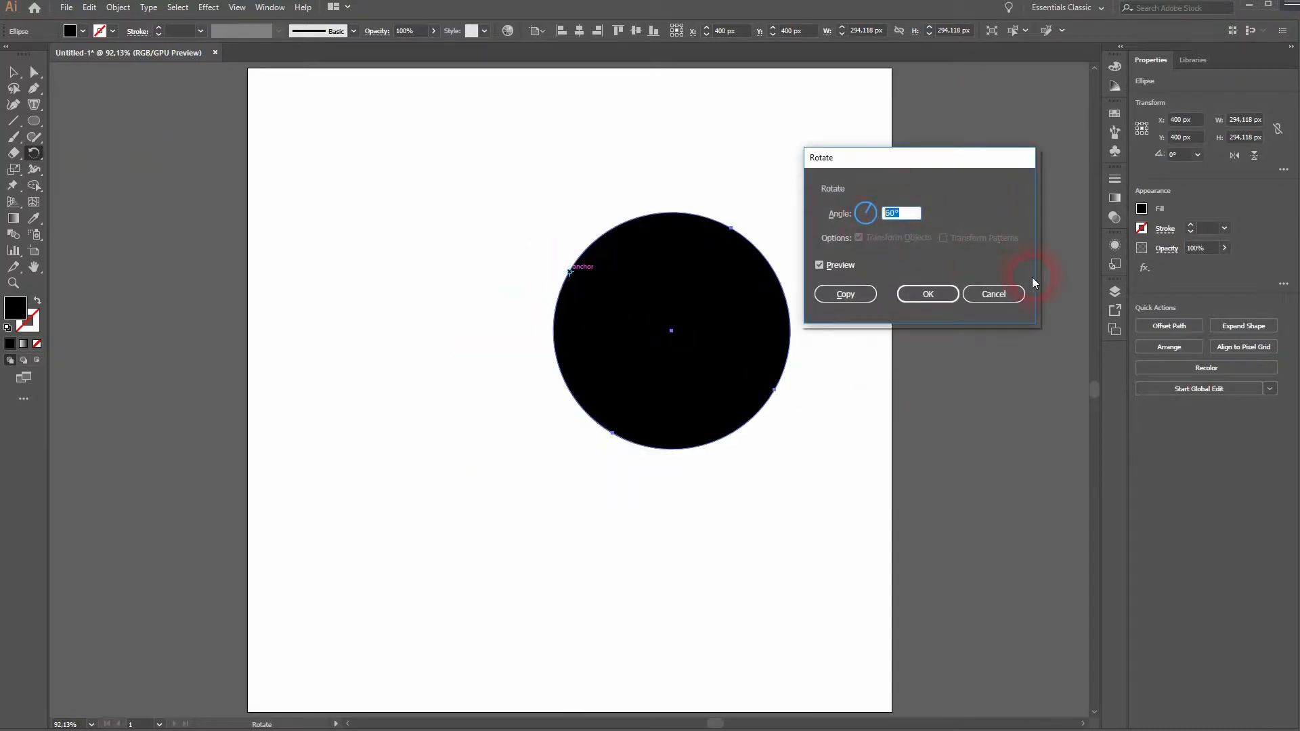
type("360/")
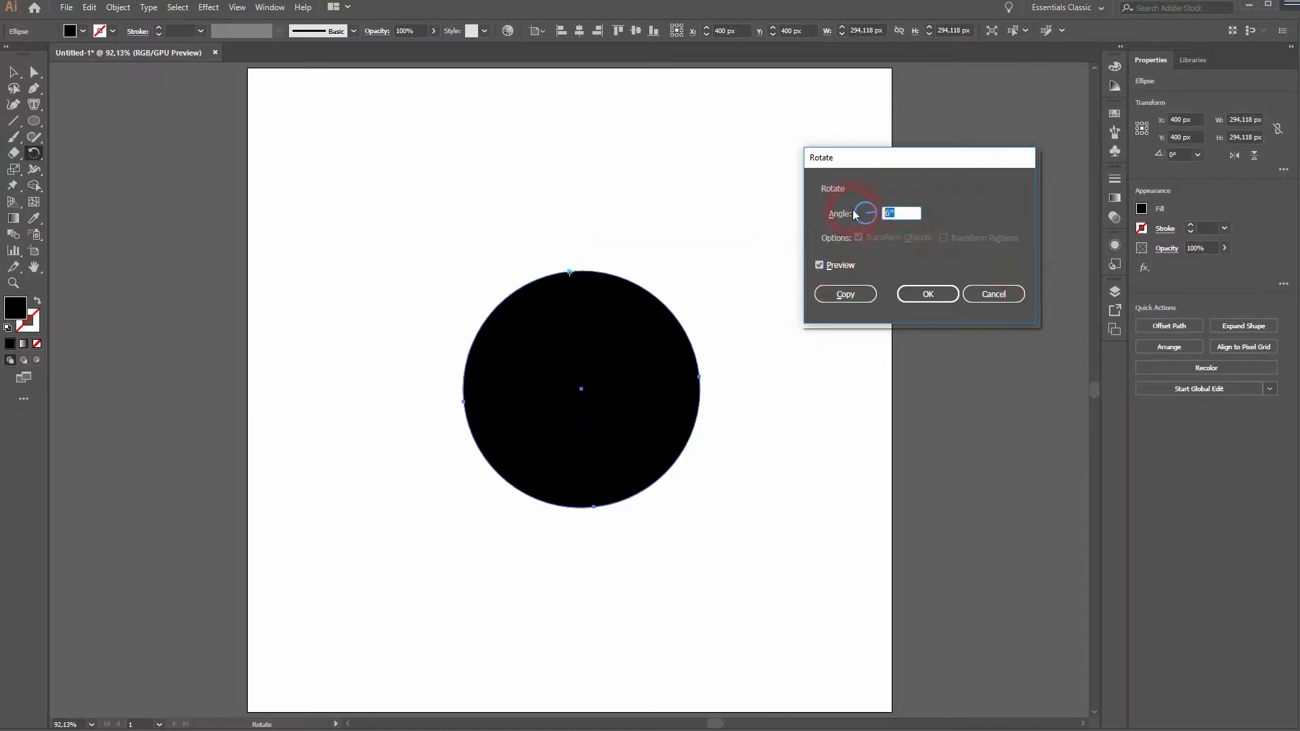
type("360/6")
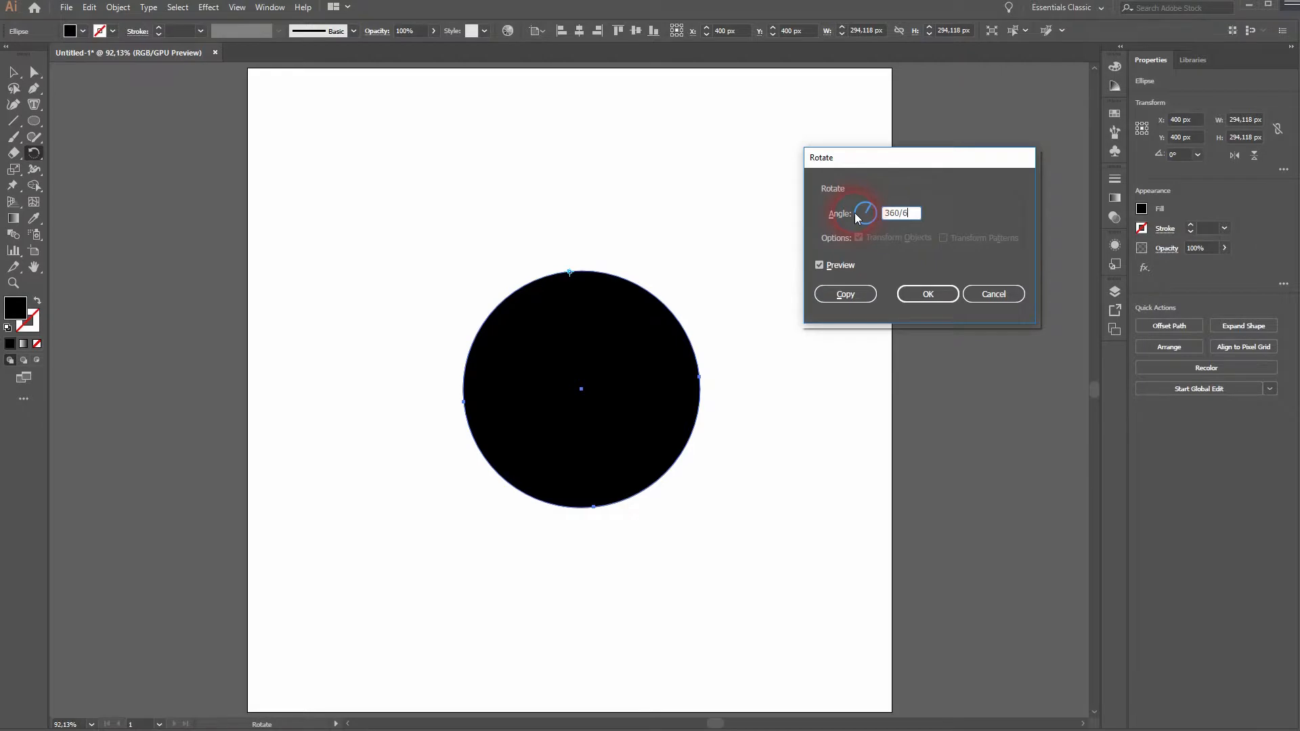
key("Return")
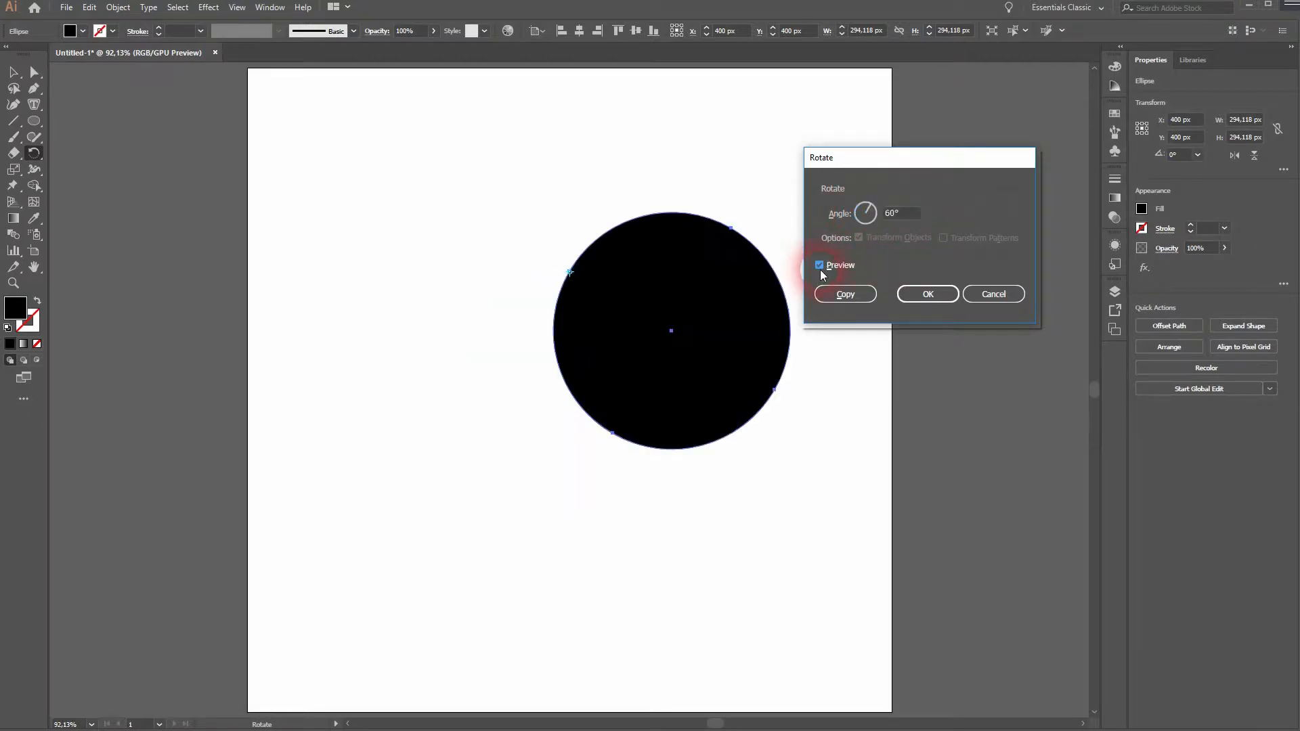
Copy the circle at 60° and repeat the transform until six circles overlap
left_click(845, 294)
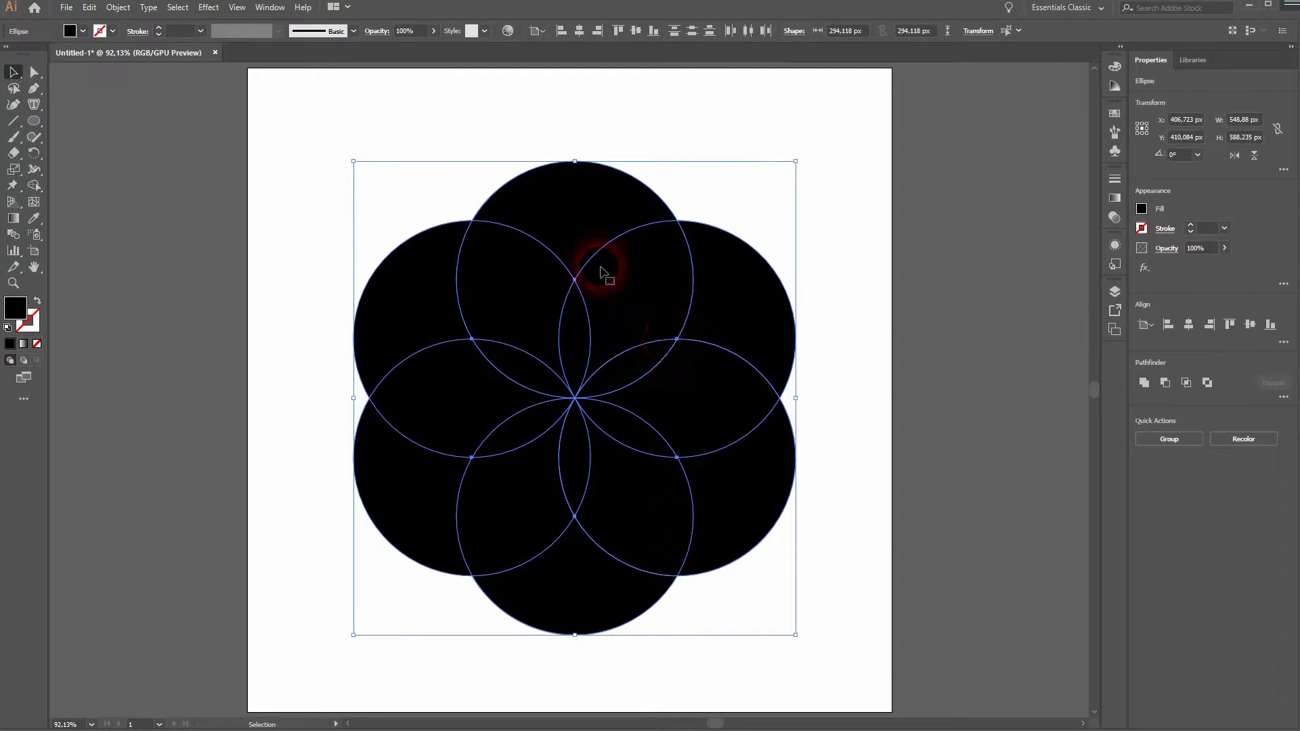
key("ctrl+y")
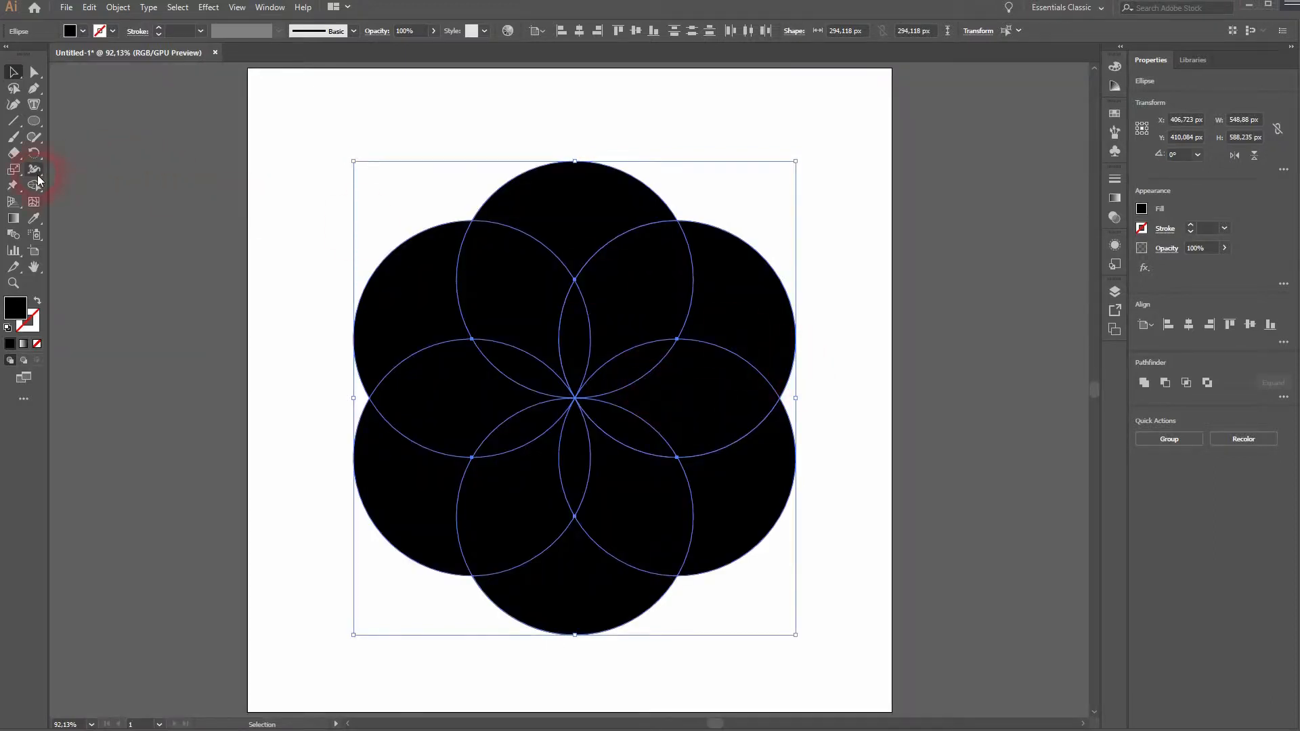
Use the Shape Builder to reduce the circles to a six-petal flower
left_click(35, 185)
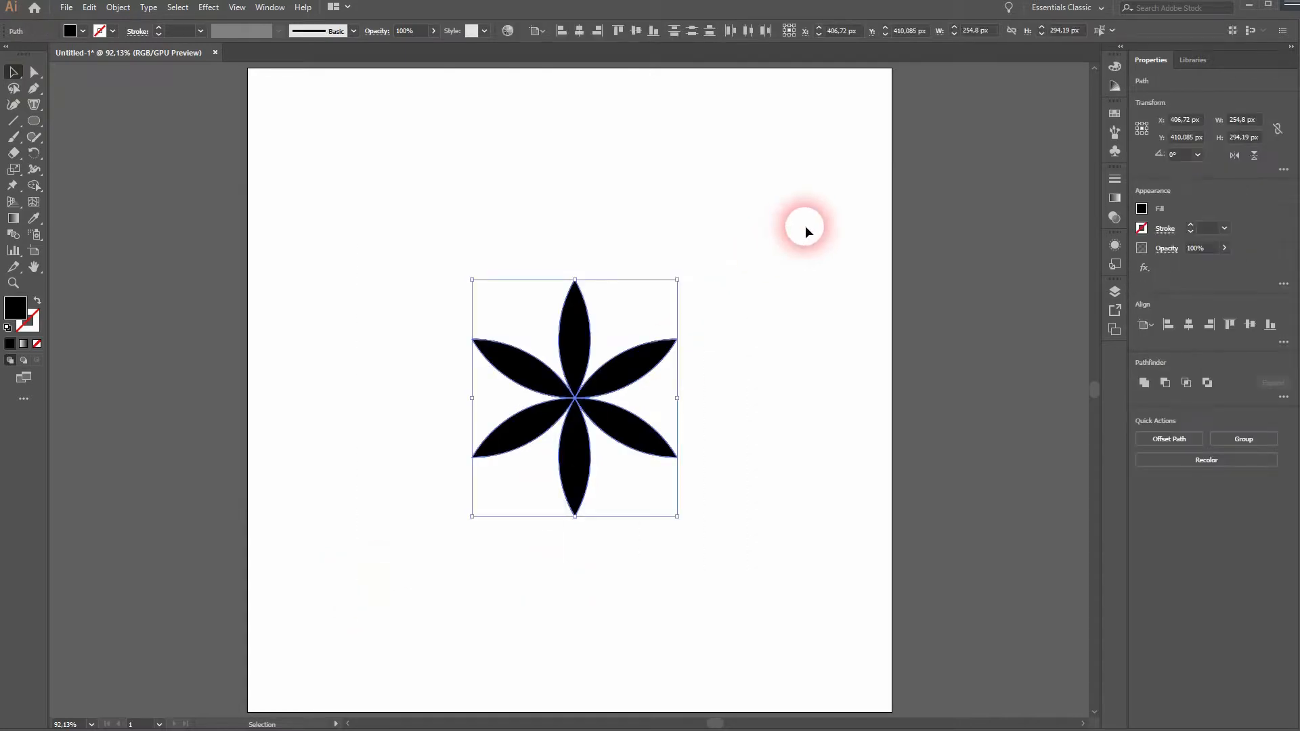
mouse_move(658, 367)
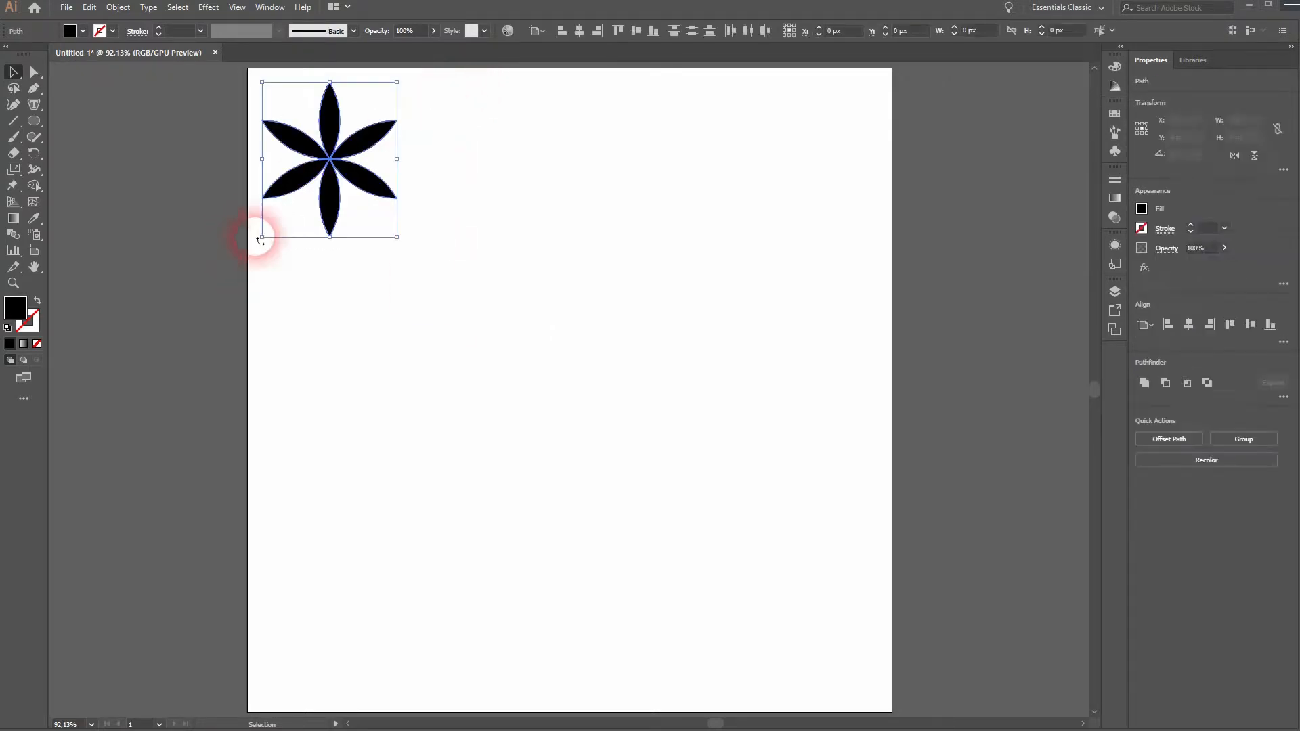
Alt-drag a flower copy to the right with snapping on, repeating to make a row of four
left_click_drag(329, 157, 473, 157)
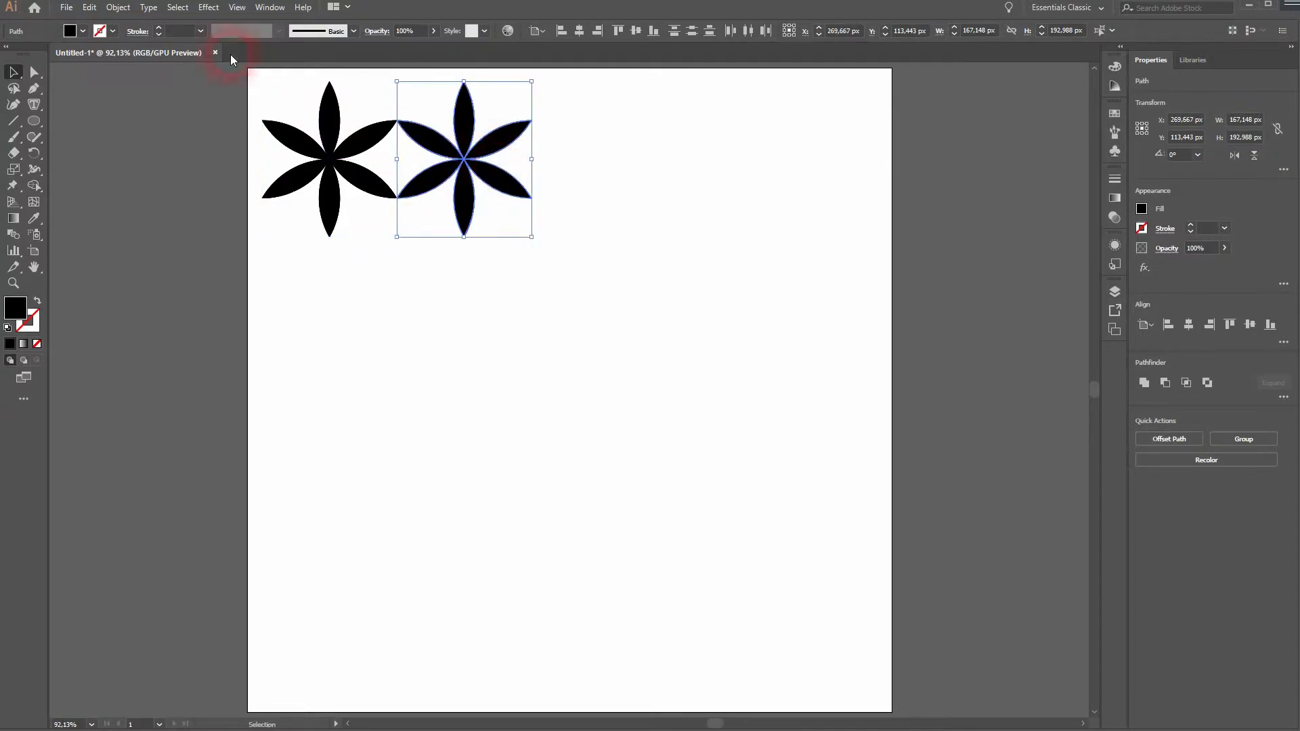
left_click(236, 8)
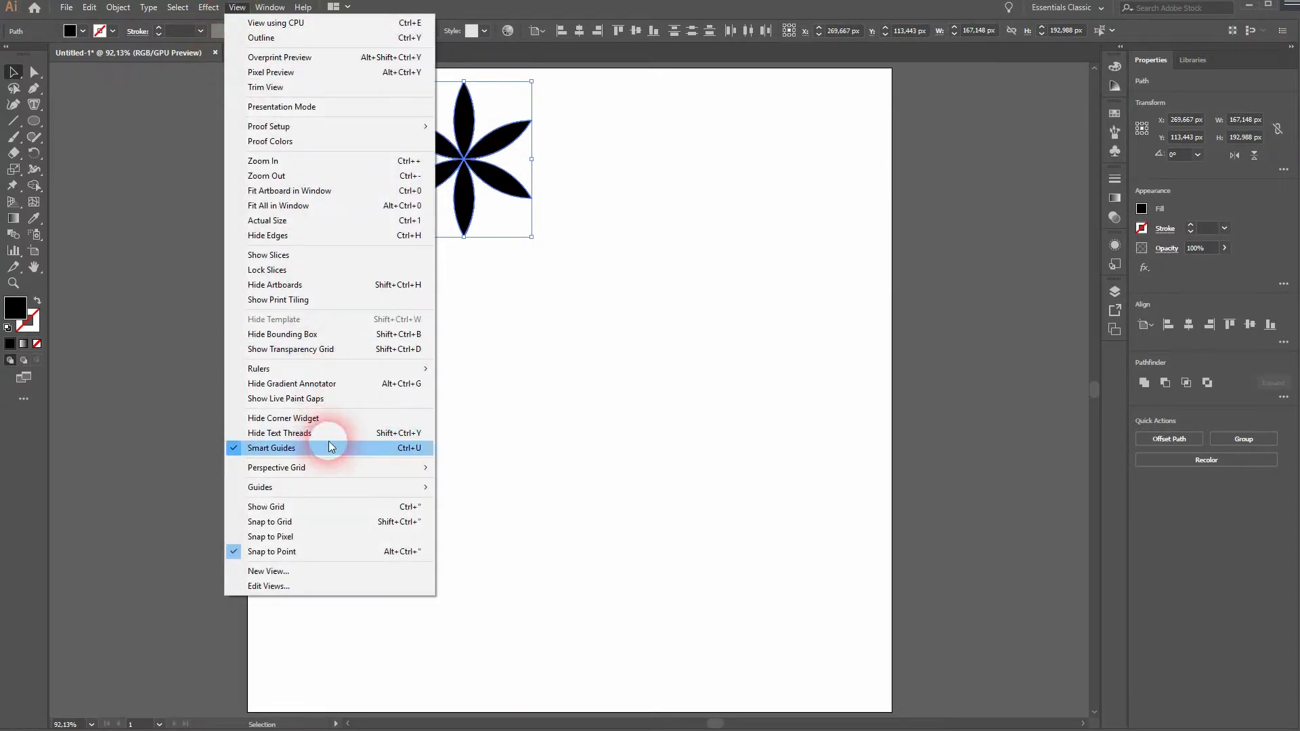
mouse_move(332, 551)
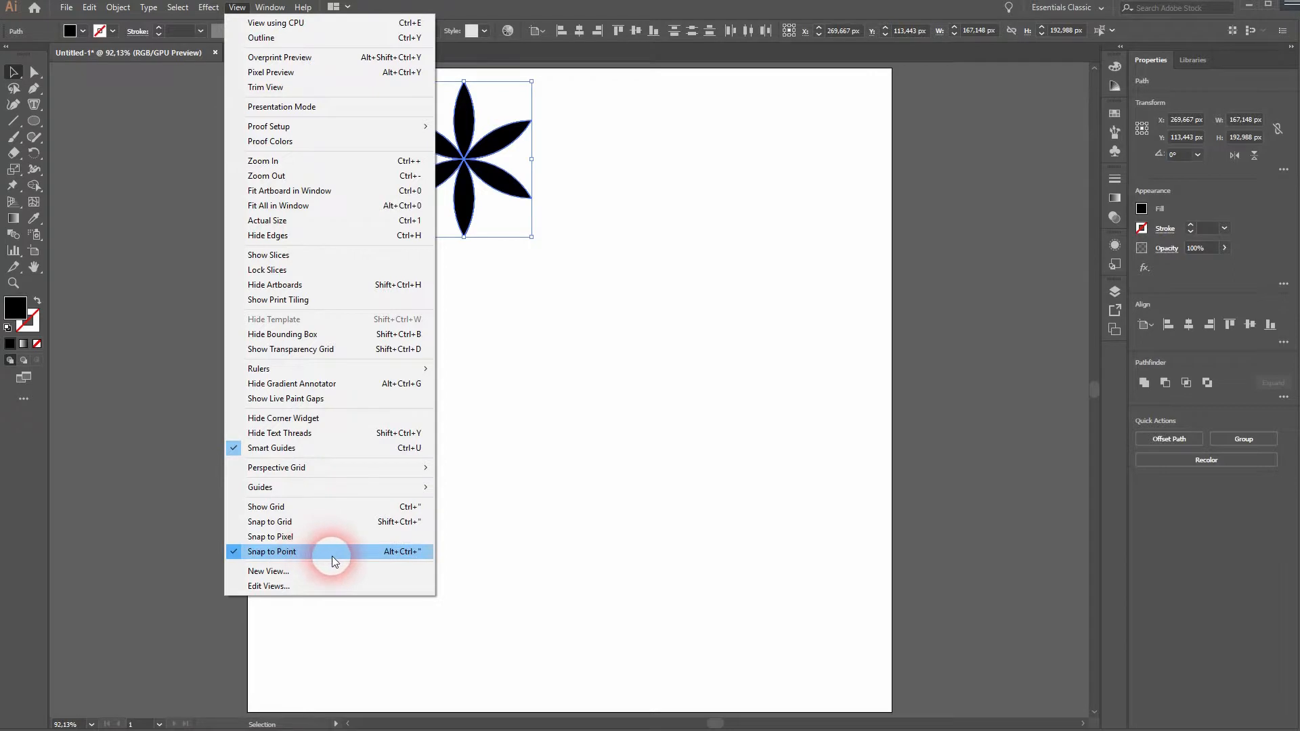
mouse_move(286, 536)
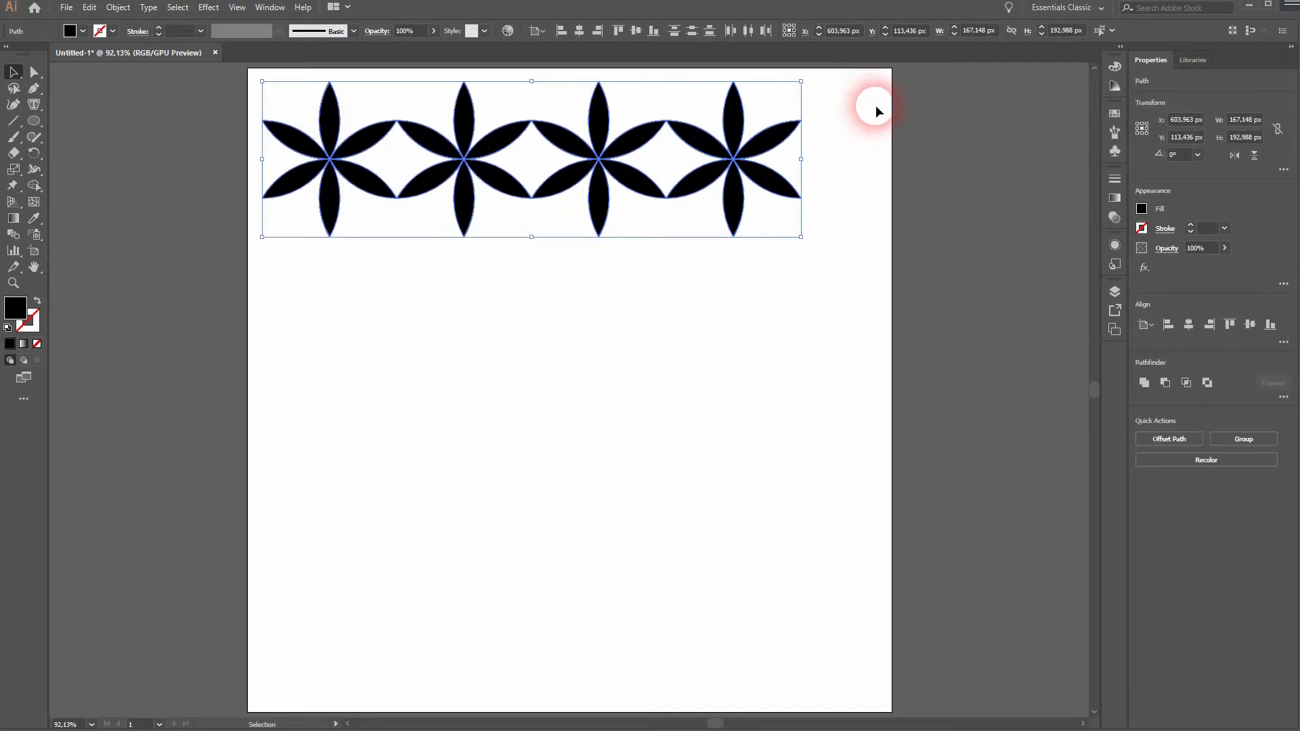
left_click(368, 302)
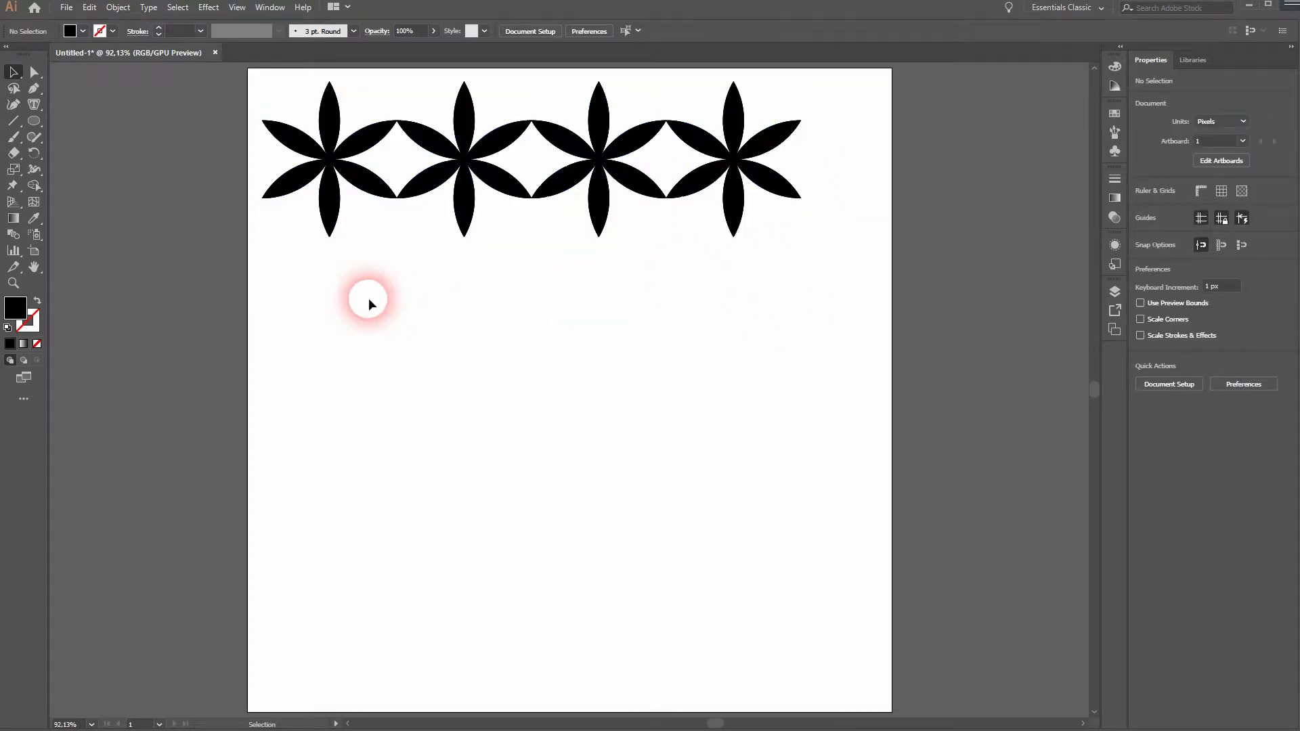
mouse_move(287, 247)
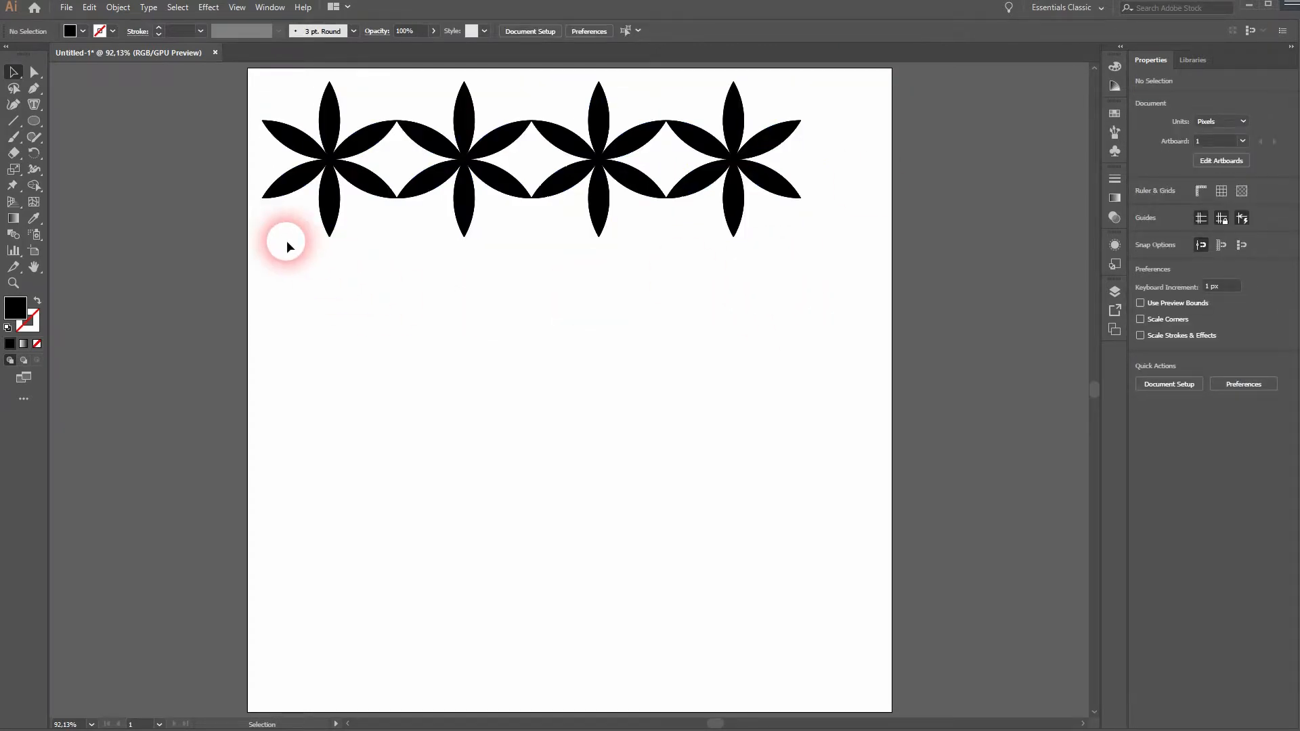
mouse_move(257, 242)
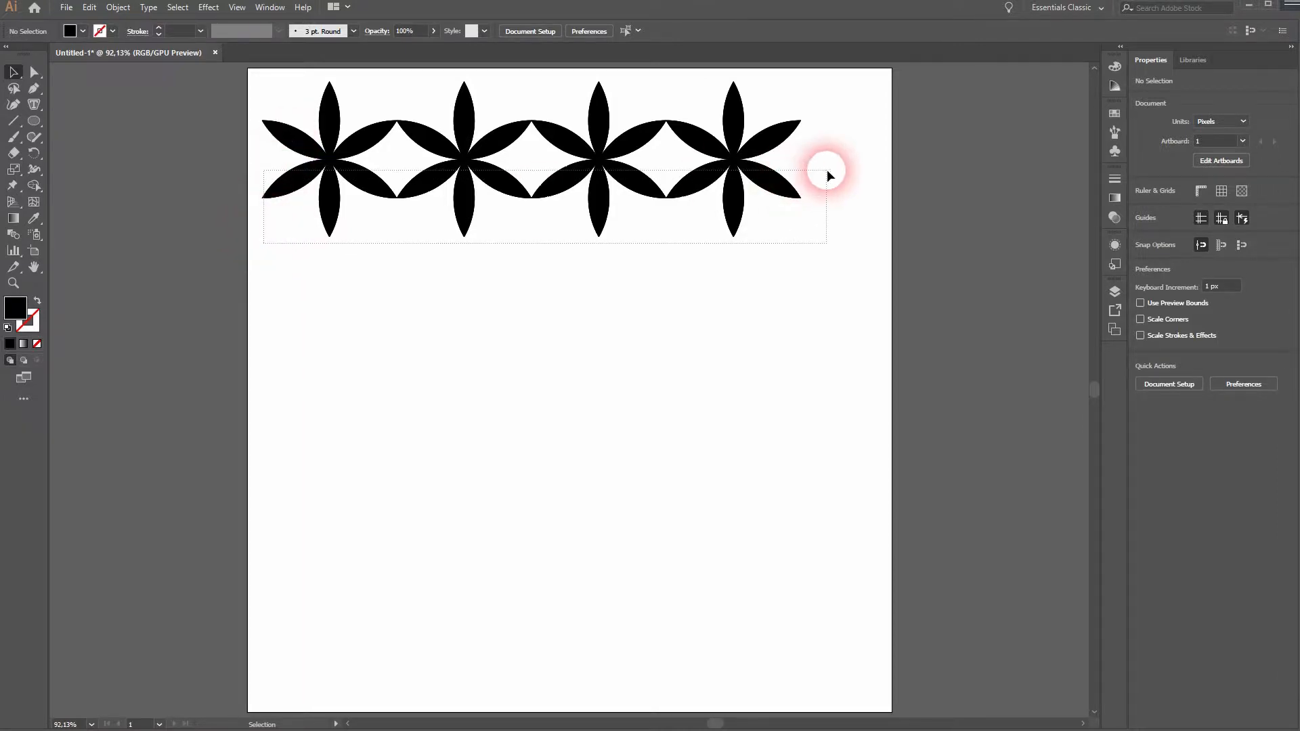
Select the row of four flowers to copy it downward into a grid
left_click(638, 137)
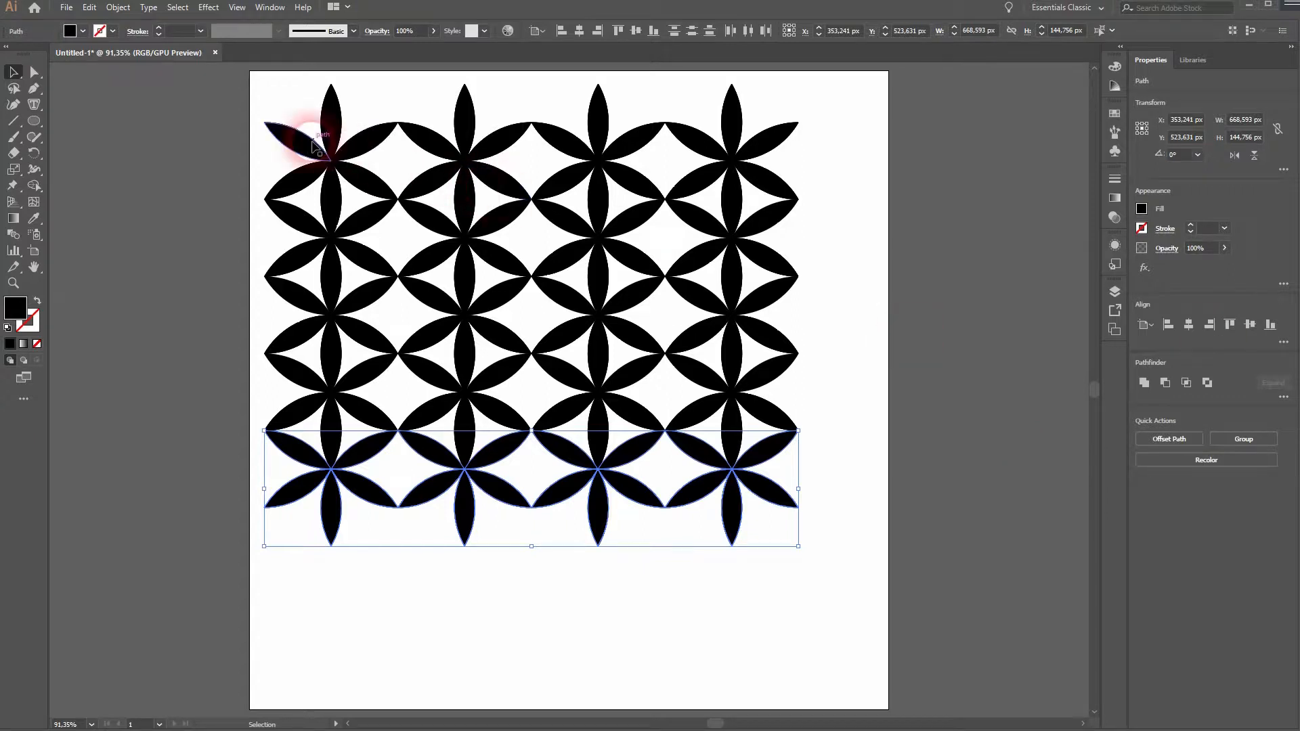
mouse_move(357, 463)
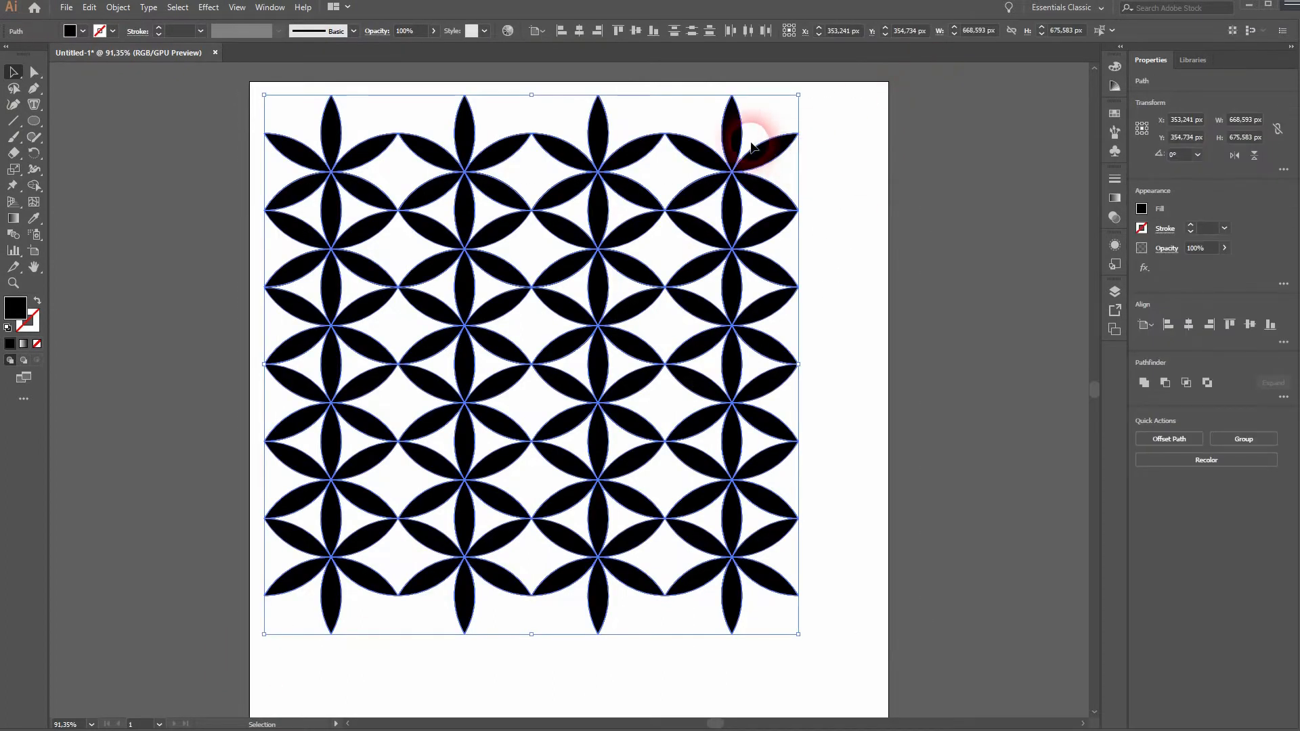
Copy a single petal into the gap between flower columns and select it for duplication
left_click(845, 278)
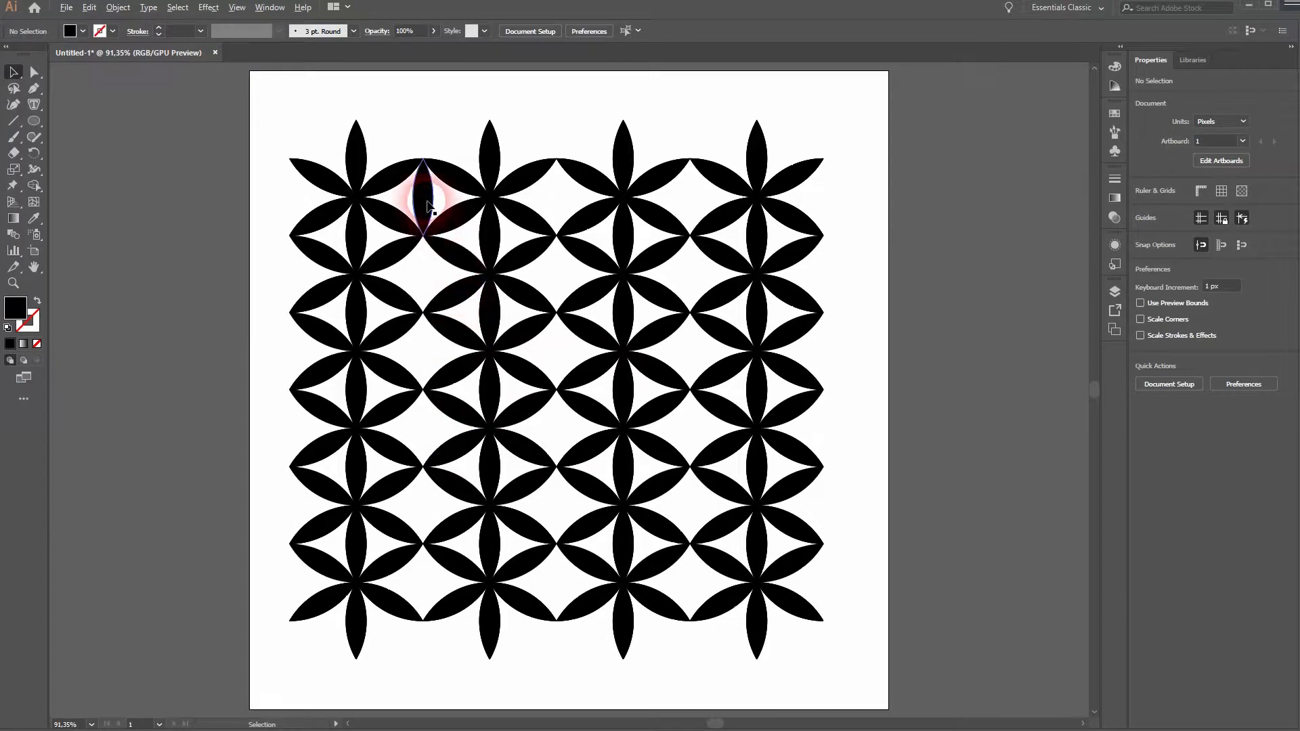
left_click_drag(425, 199, 425, 277)
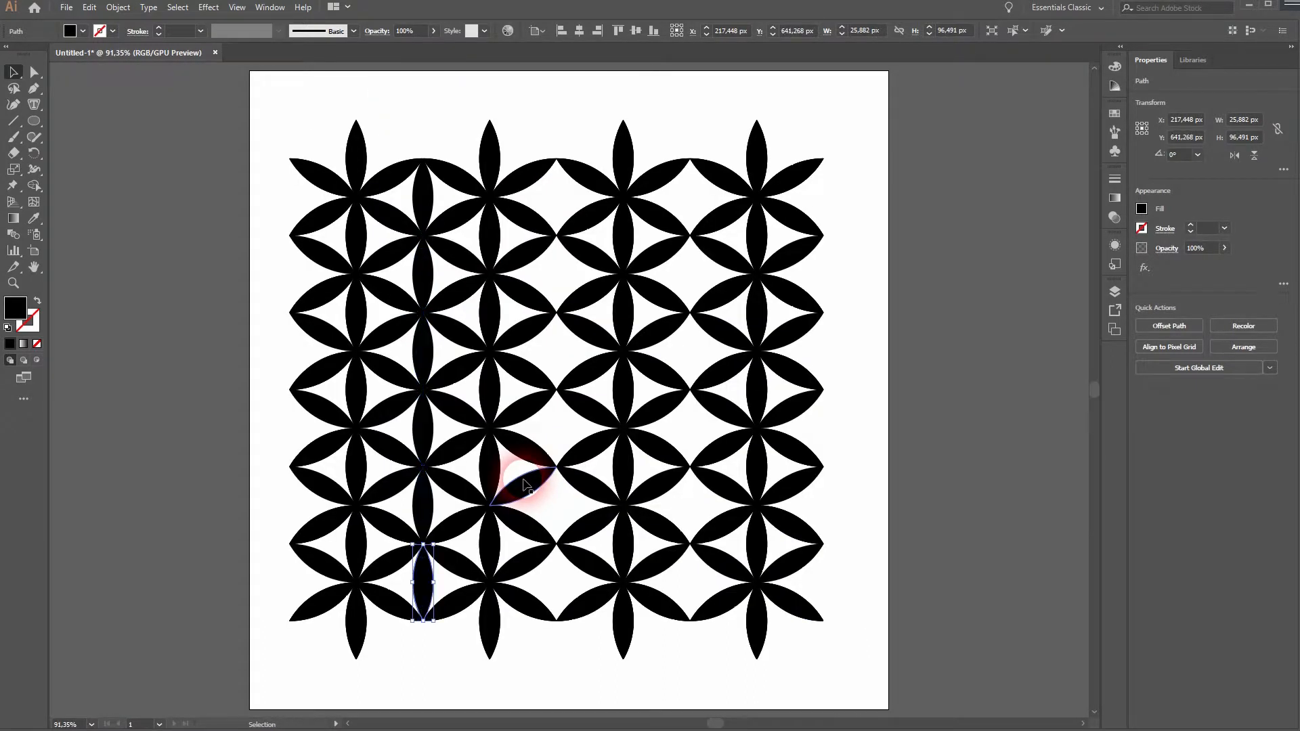
left_click(421, 348)
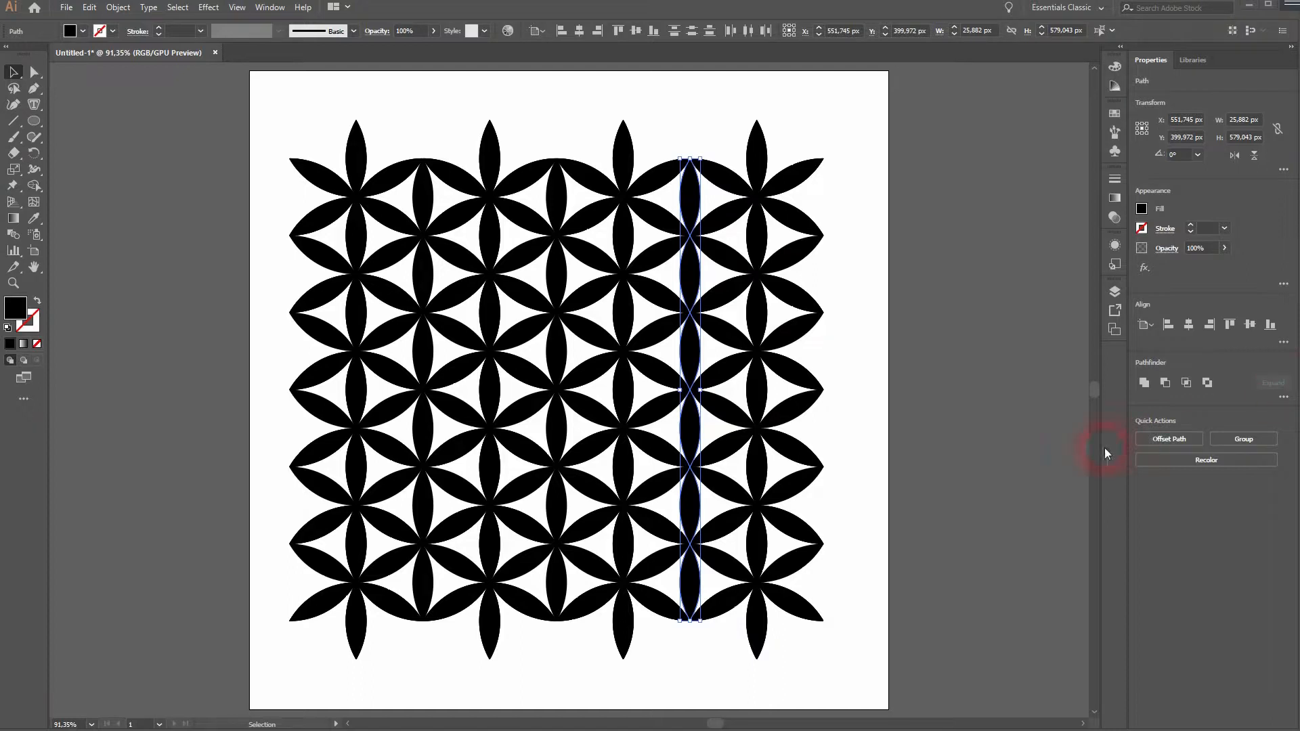
Group the whole pattern and centre it horizontally and vertically on the artboard
left_click(851, 394)
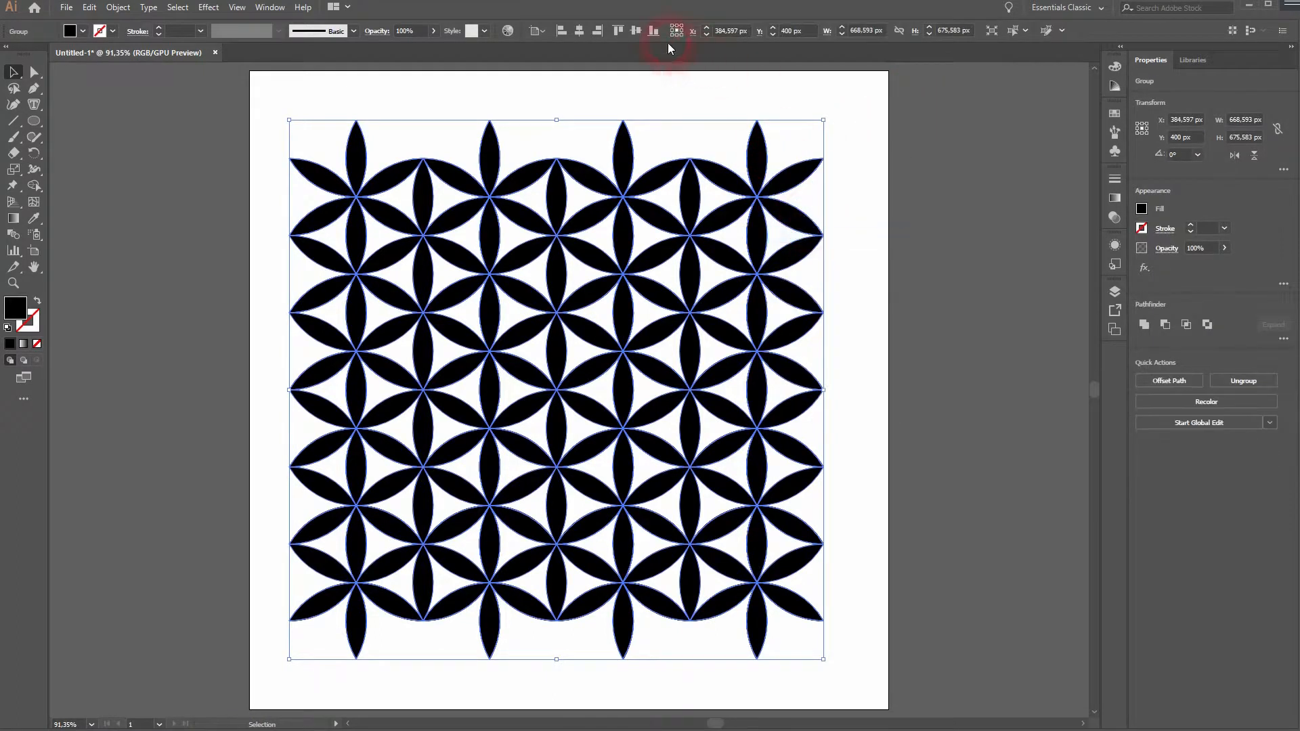
left_click(635, 31)
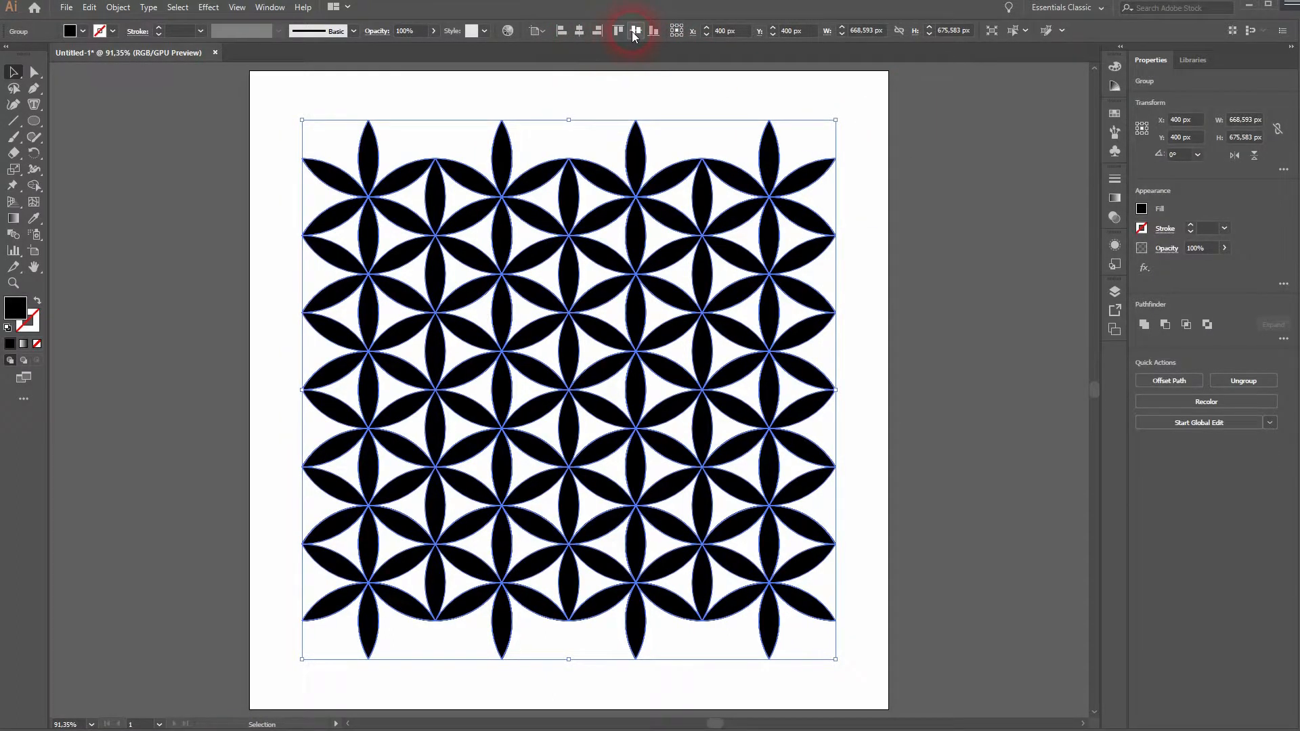
left_click(1243, 380)
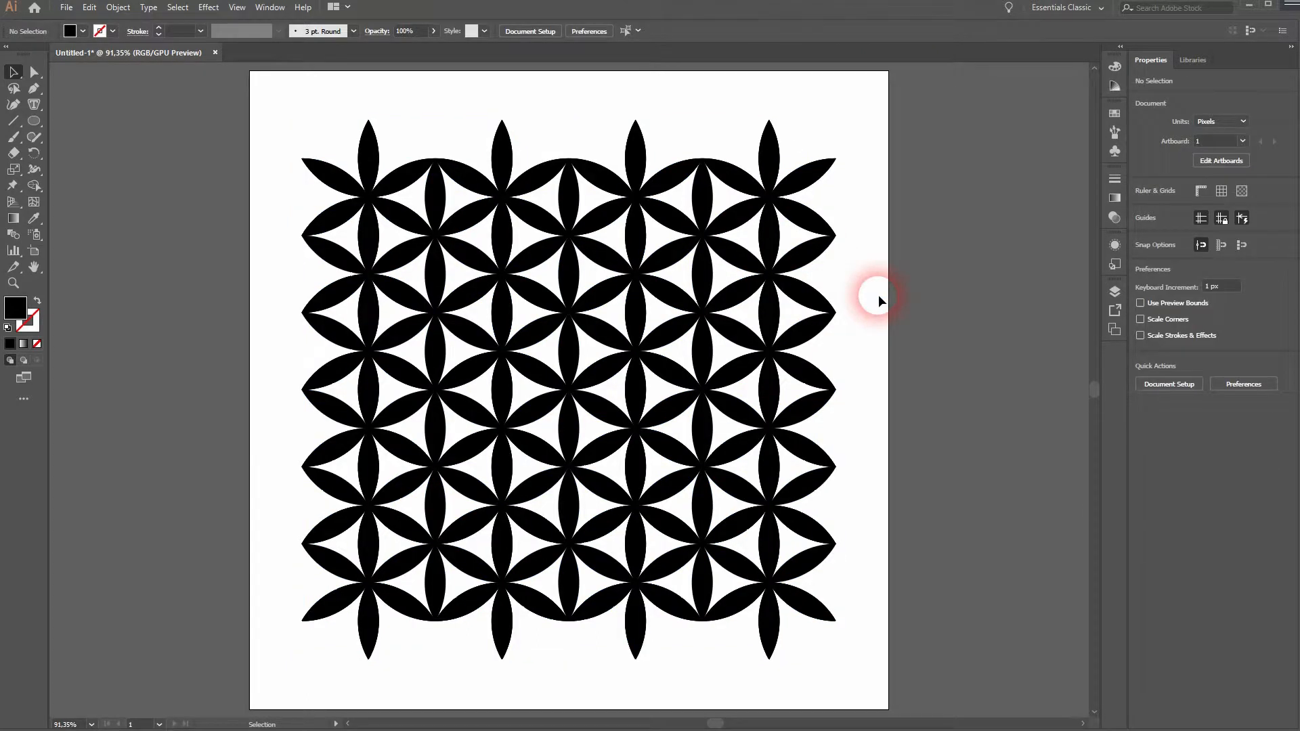
mouse_move(547, 150)
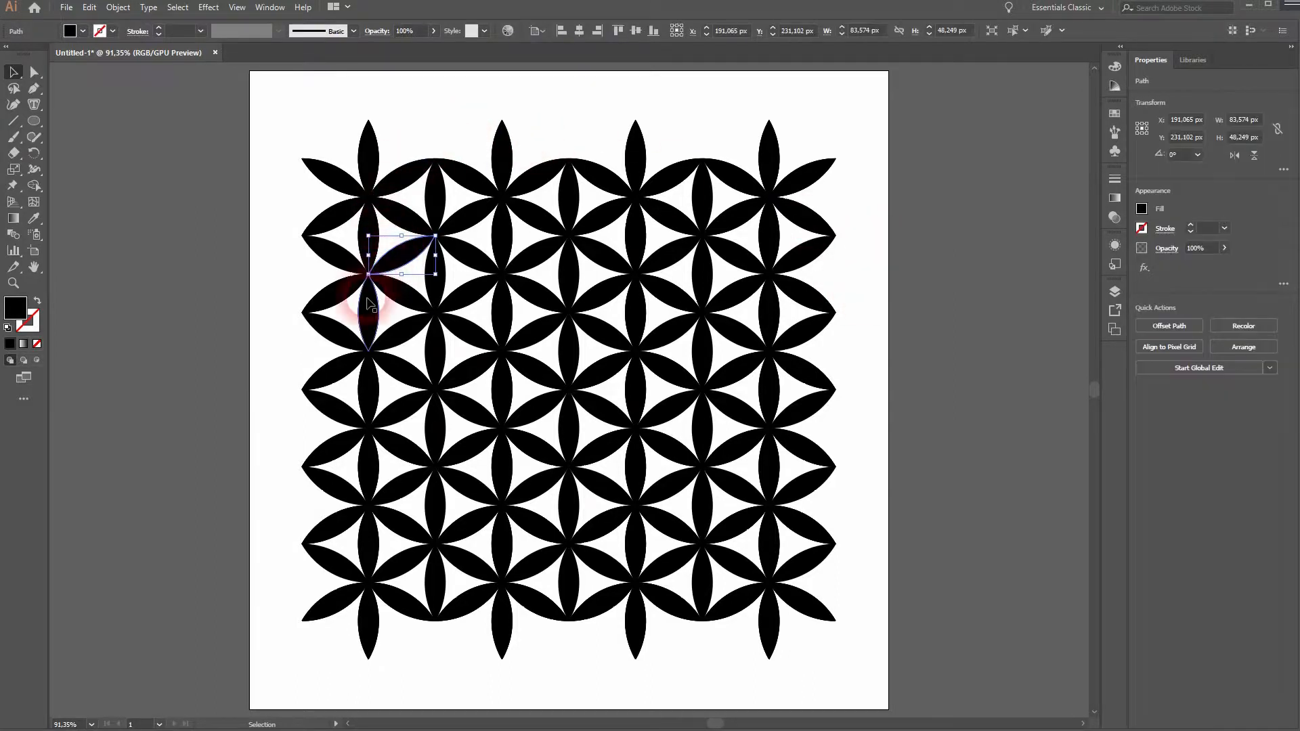
Fill red the petals of two stacked circles and the petals between them
left_click(402, 375)
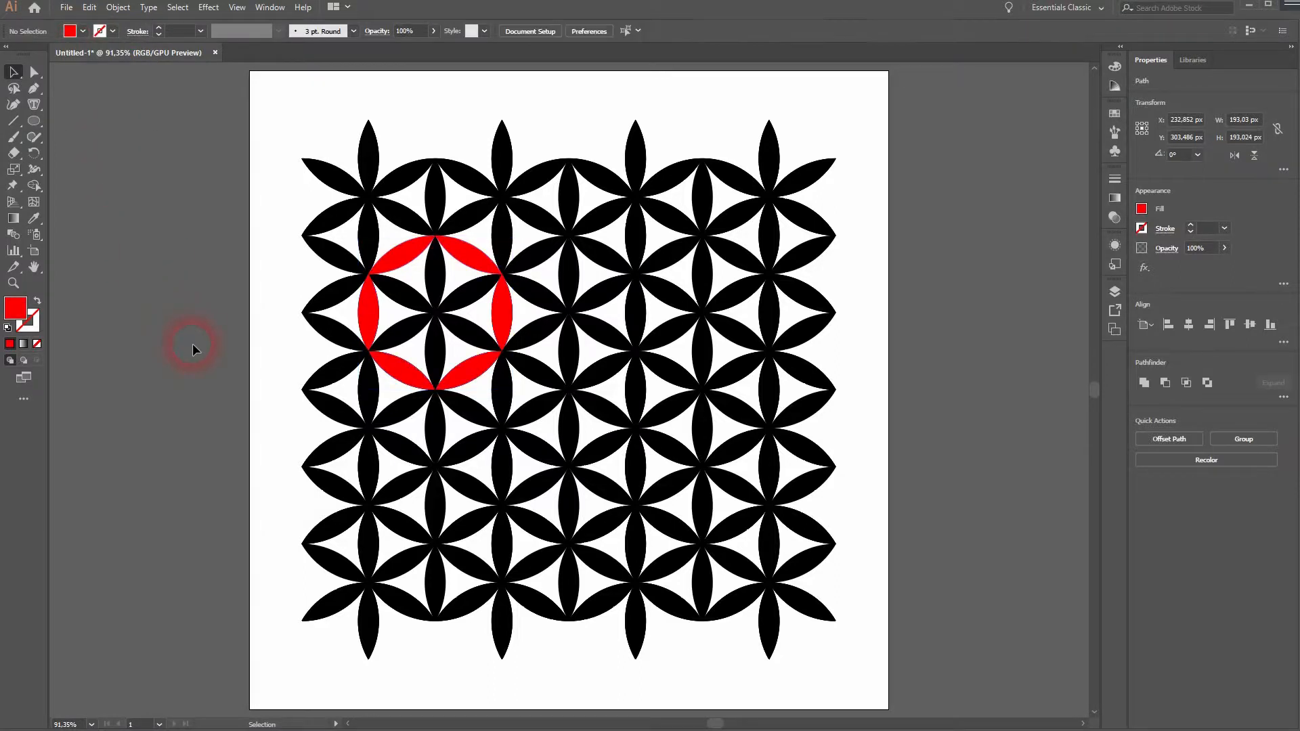
left_click(406, 187)
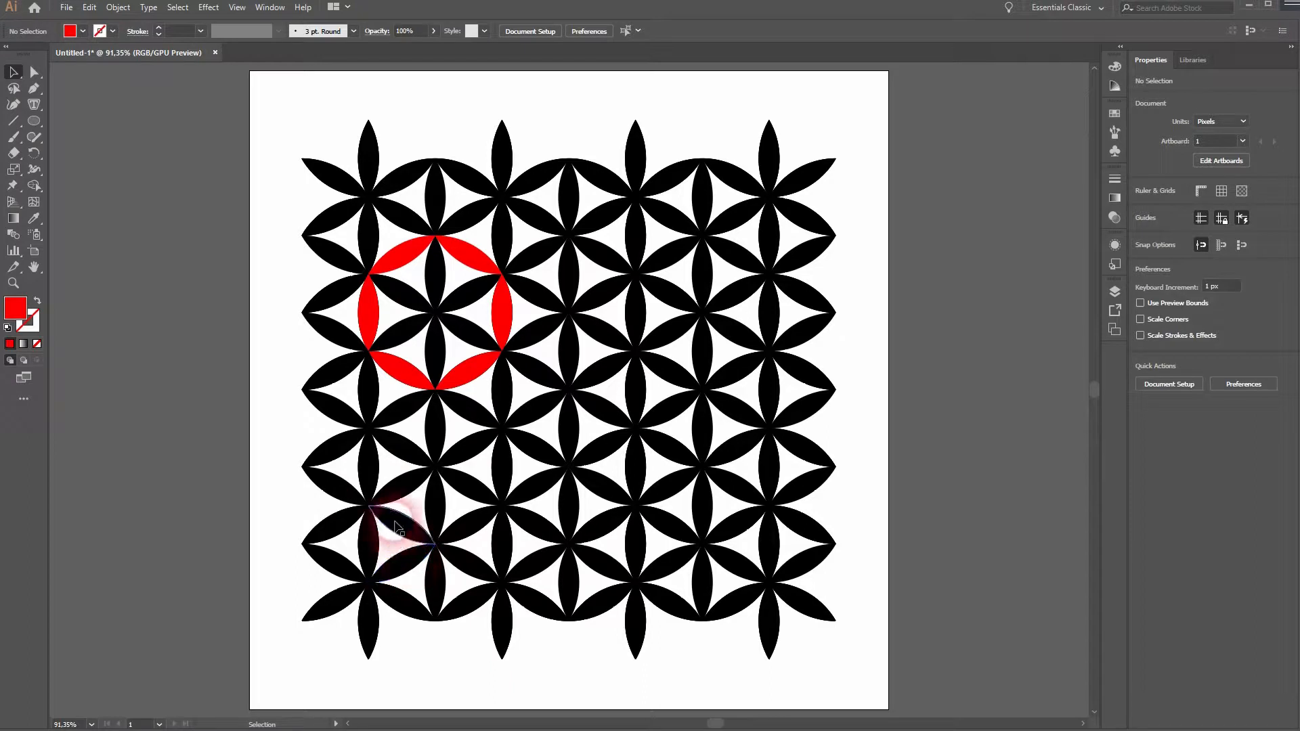
left_click(397, 523)
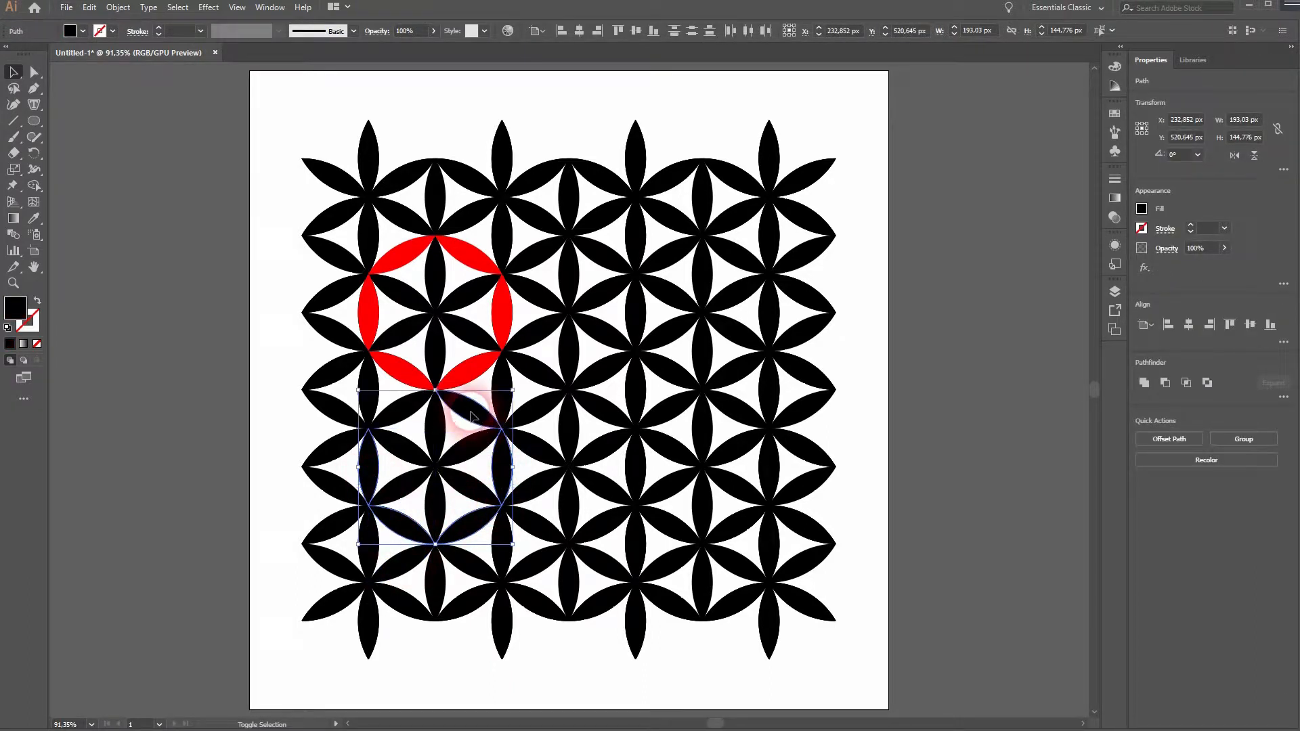
left_click(83, 32)
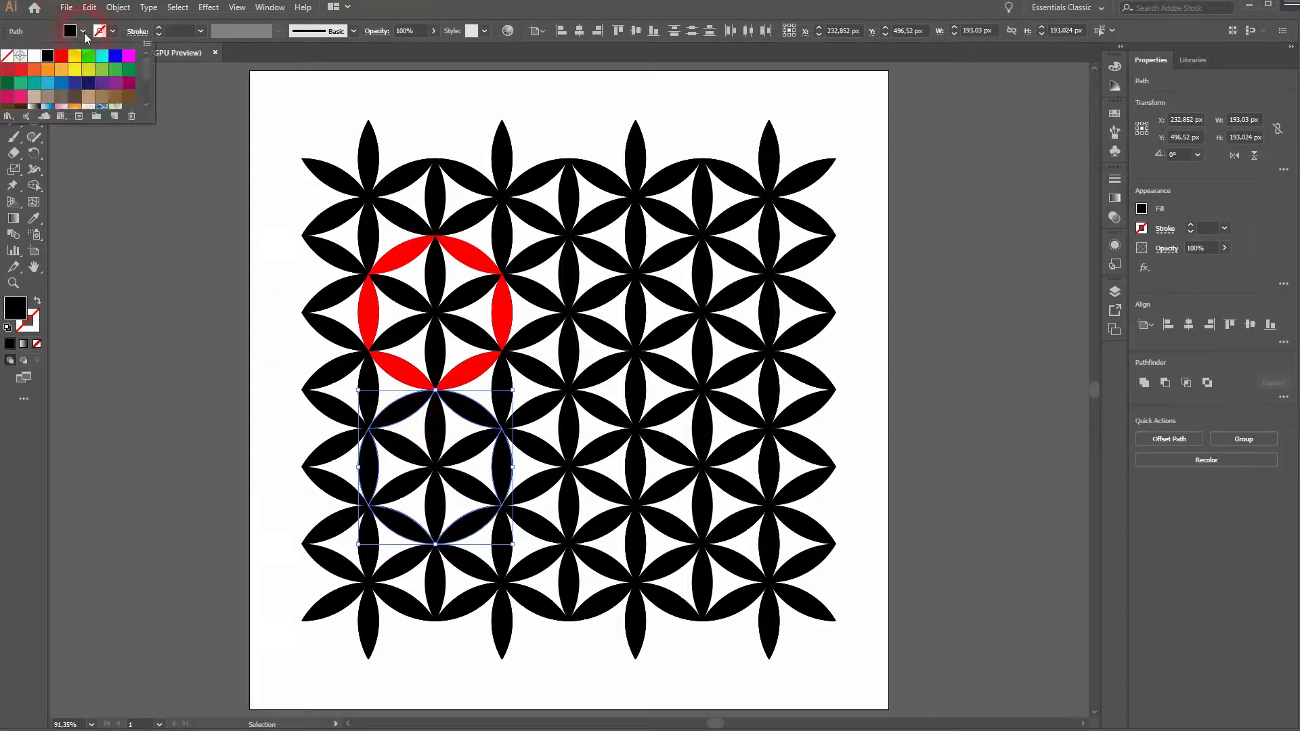
left_click(151, 463)
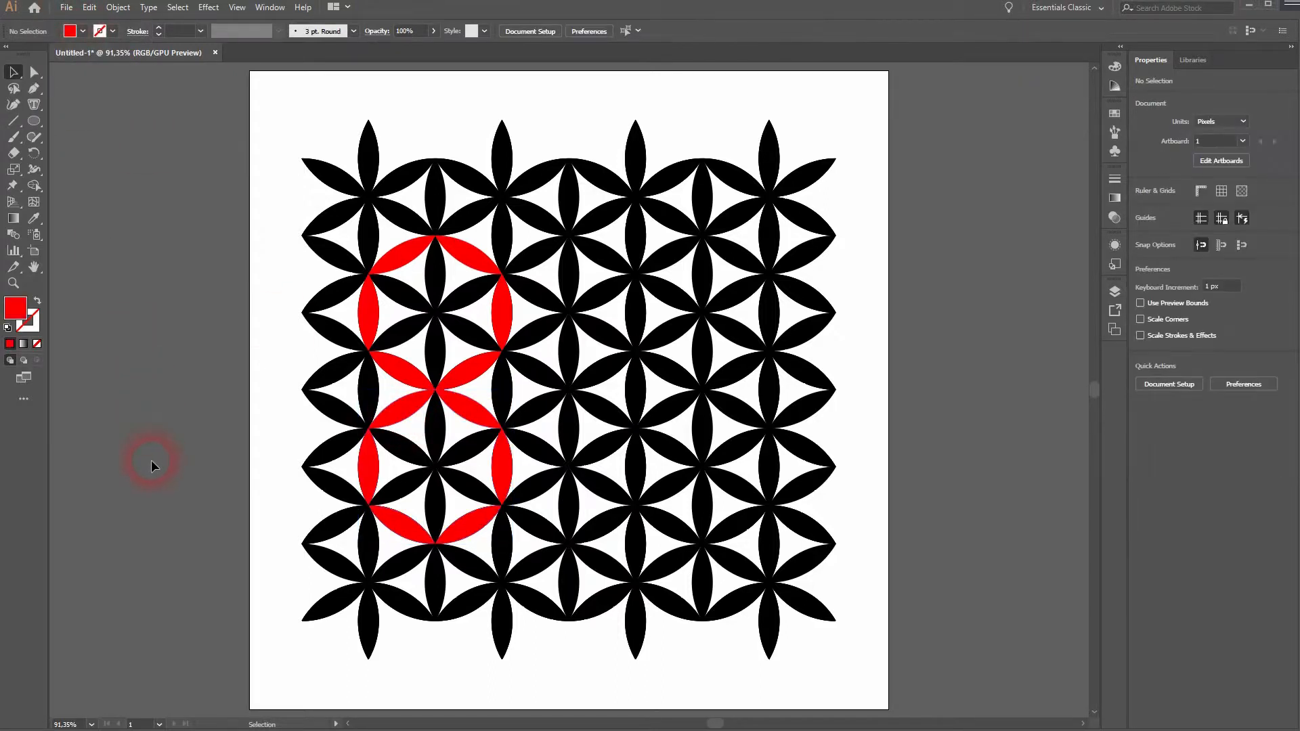
left_click(368, 394)
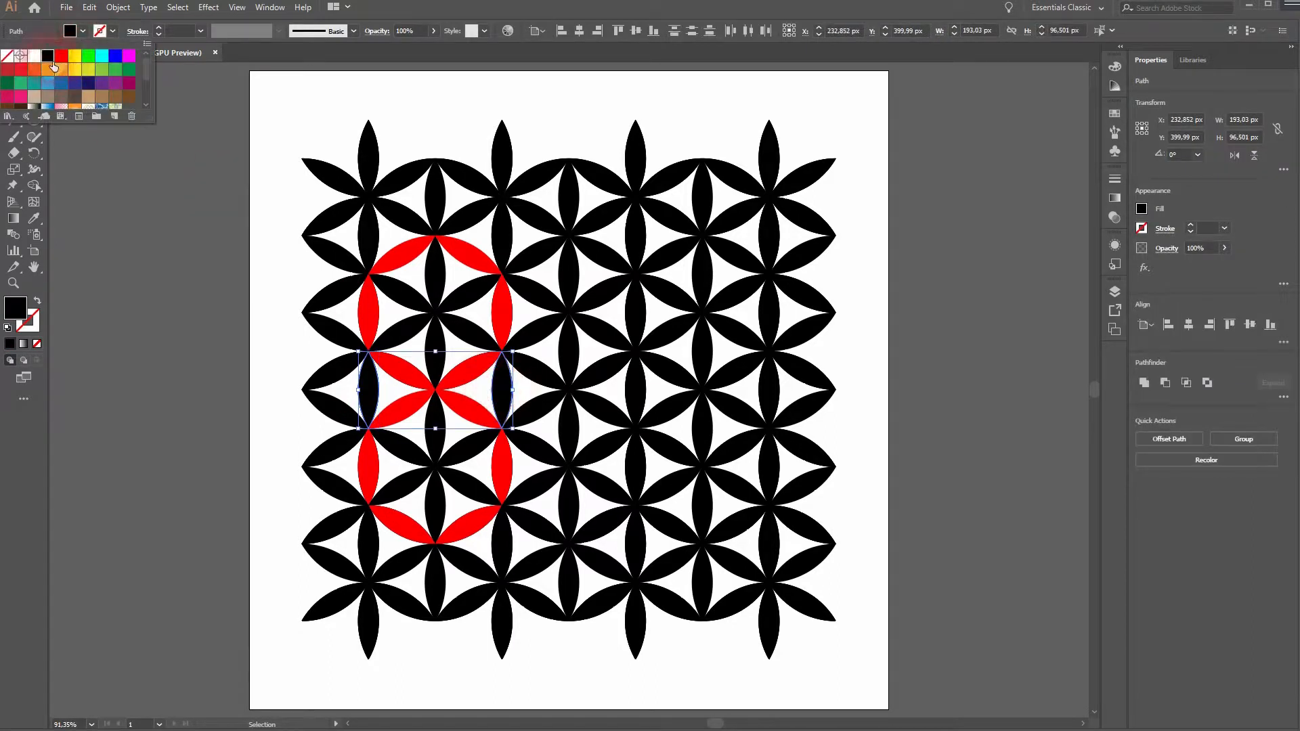
left_click(189, 421)
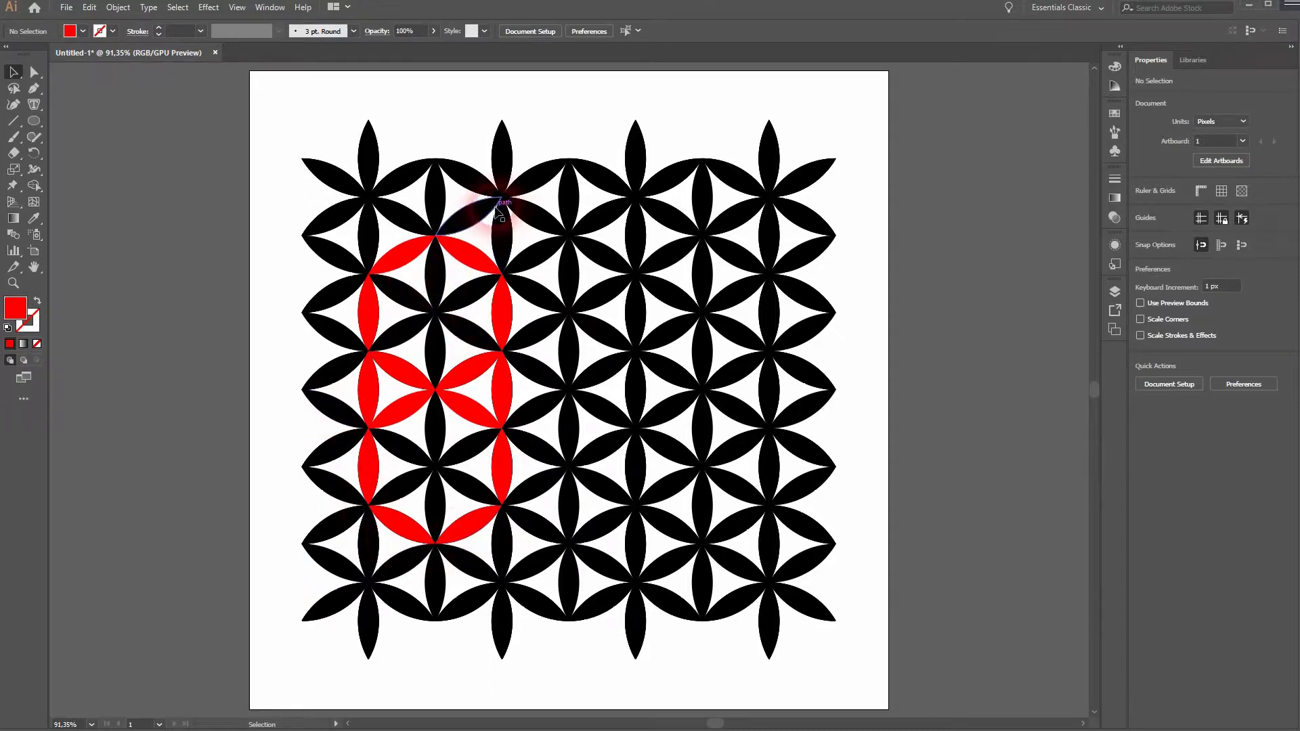
Fill red a cluster of petals near the top of the grid
left_click(501, 207)
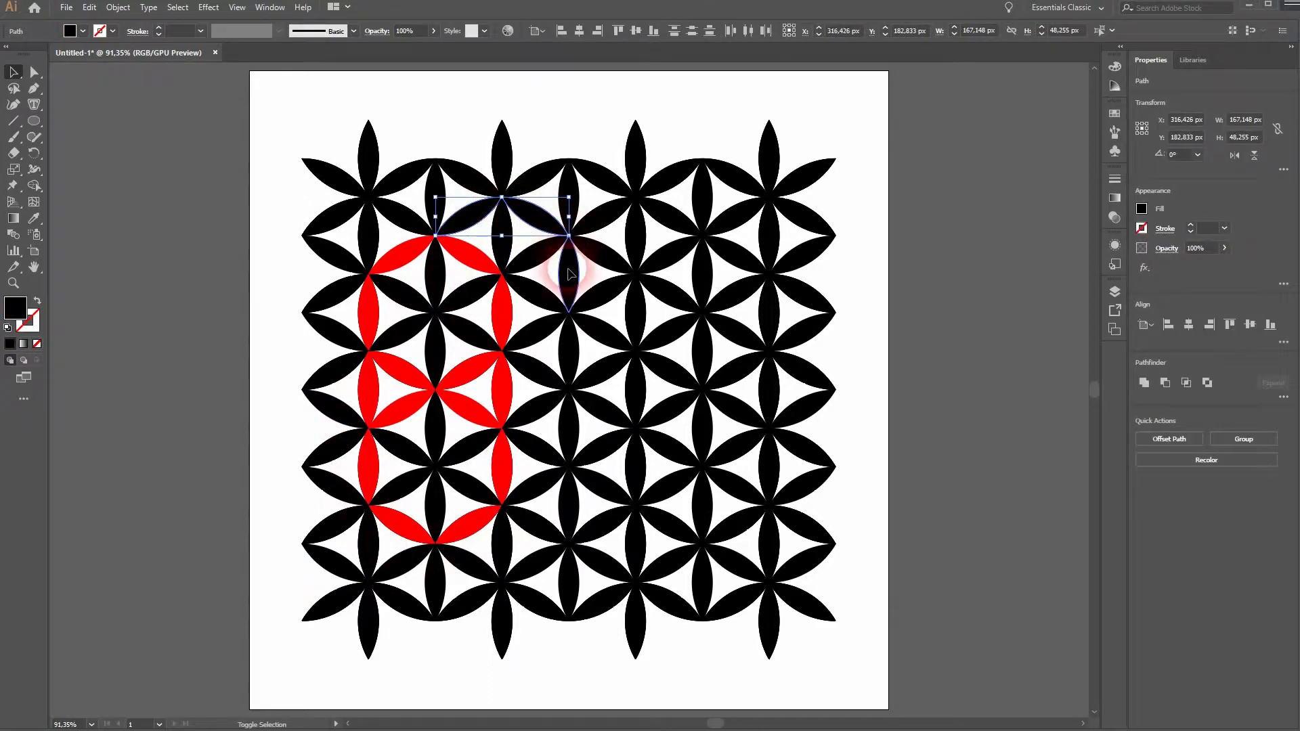
left_click(570, 273)
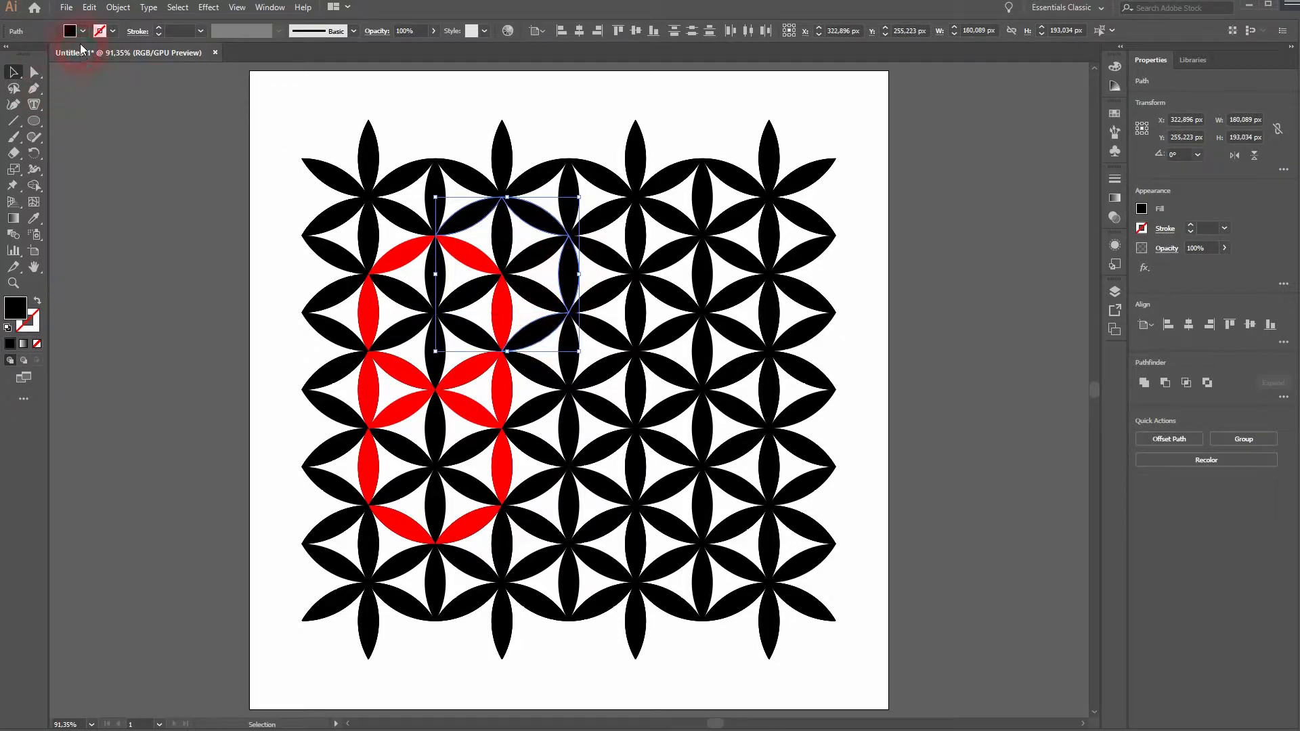
left_click(203, 406)
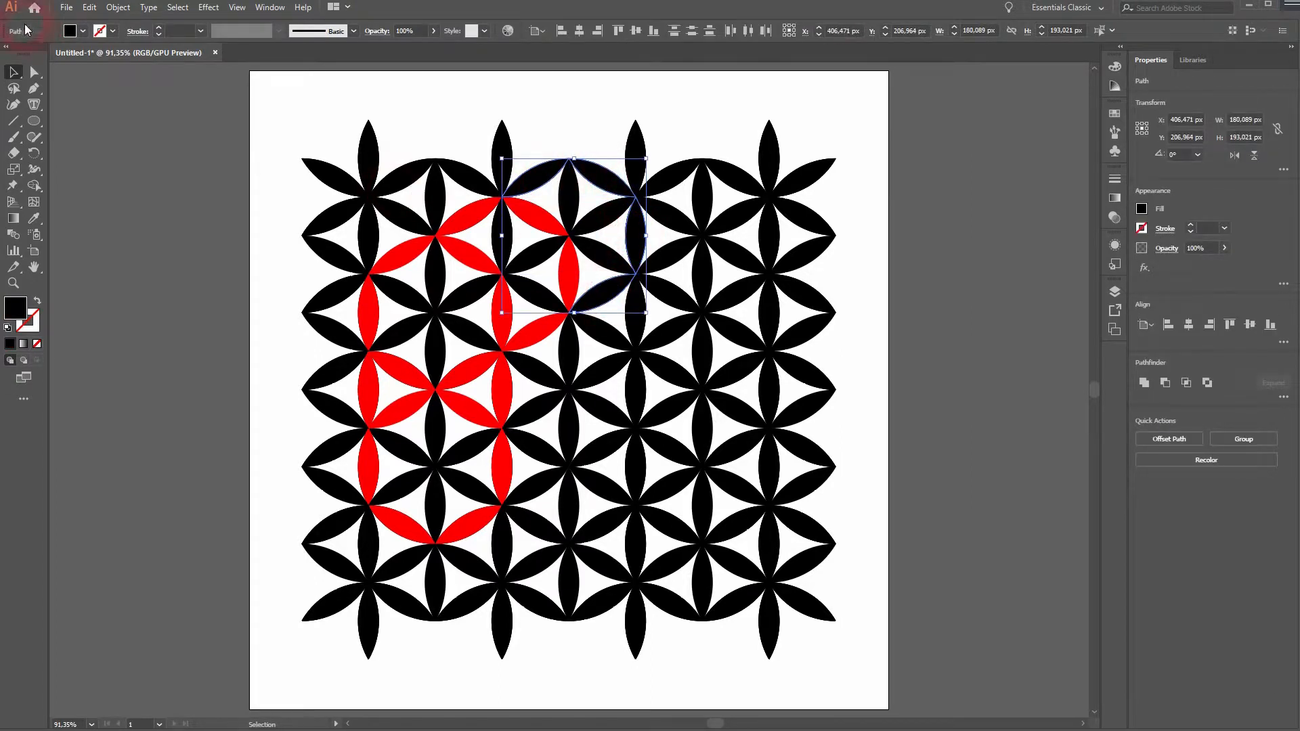
left_click(117, 387)
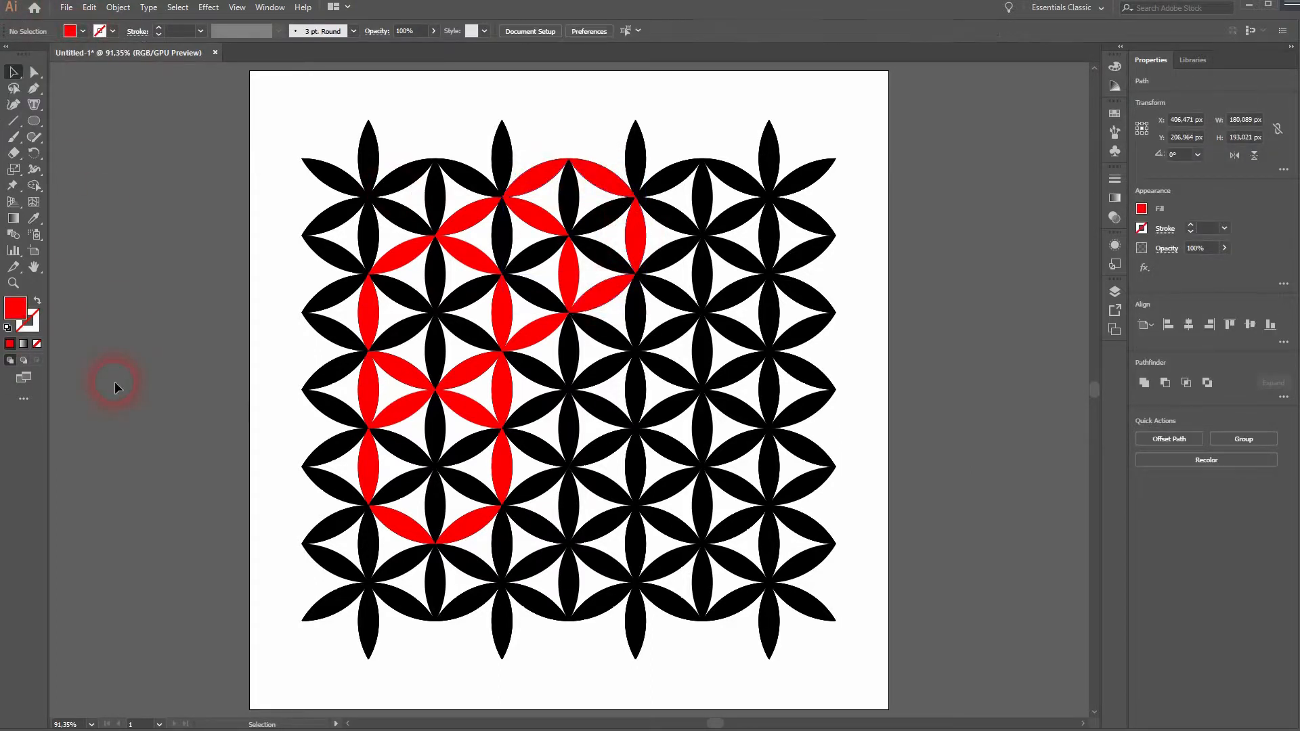
left_click(676, 227)
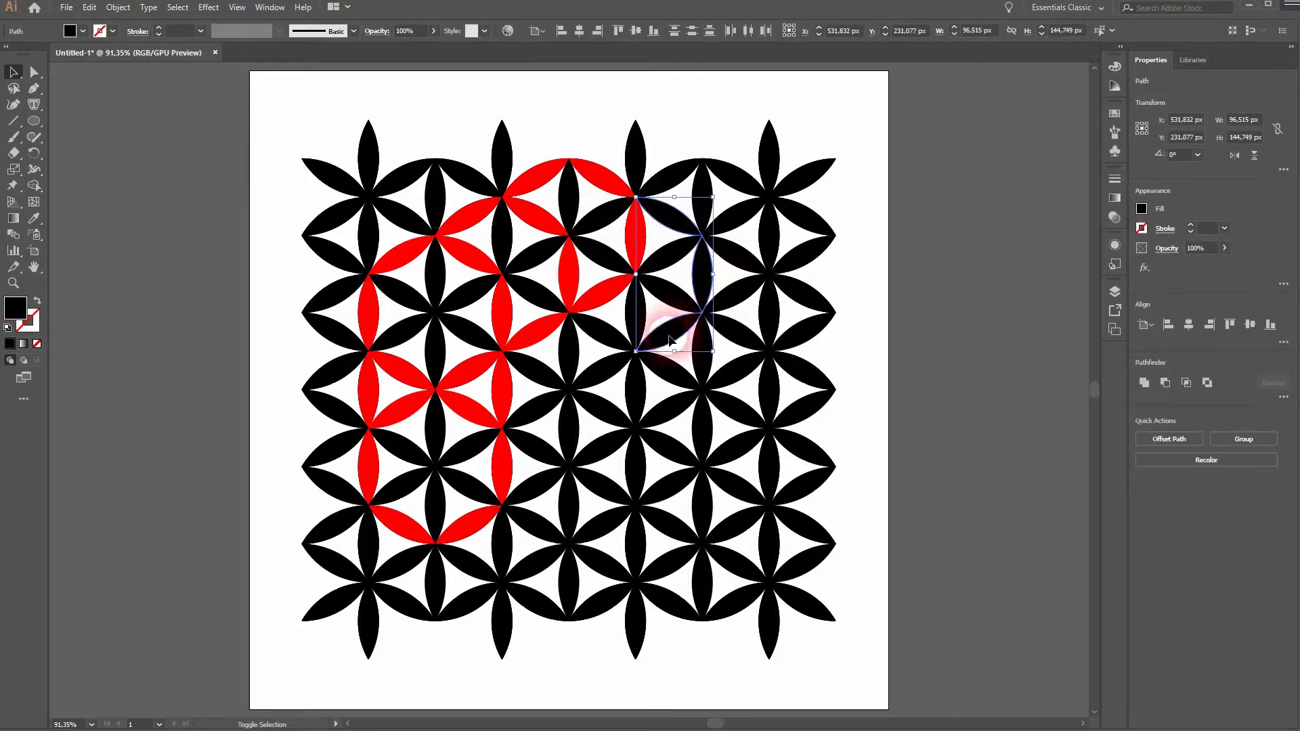
Fill red the petals right of the ring and a new ring near the bottom
left_click(70, 31)
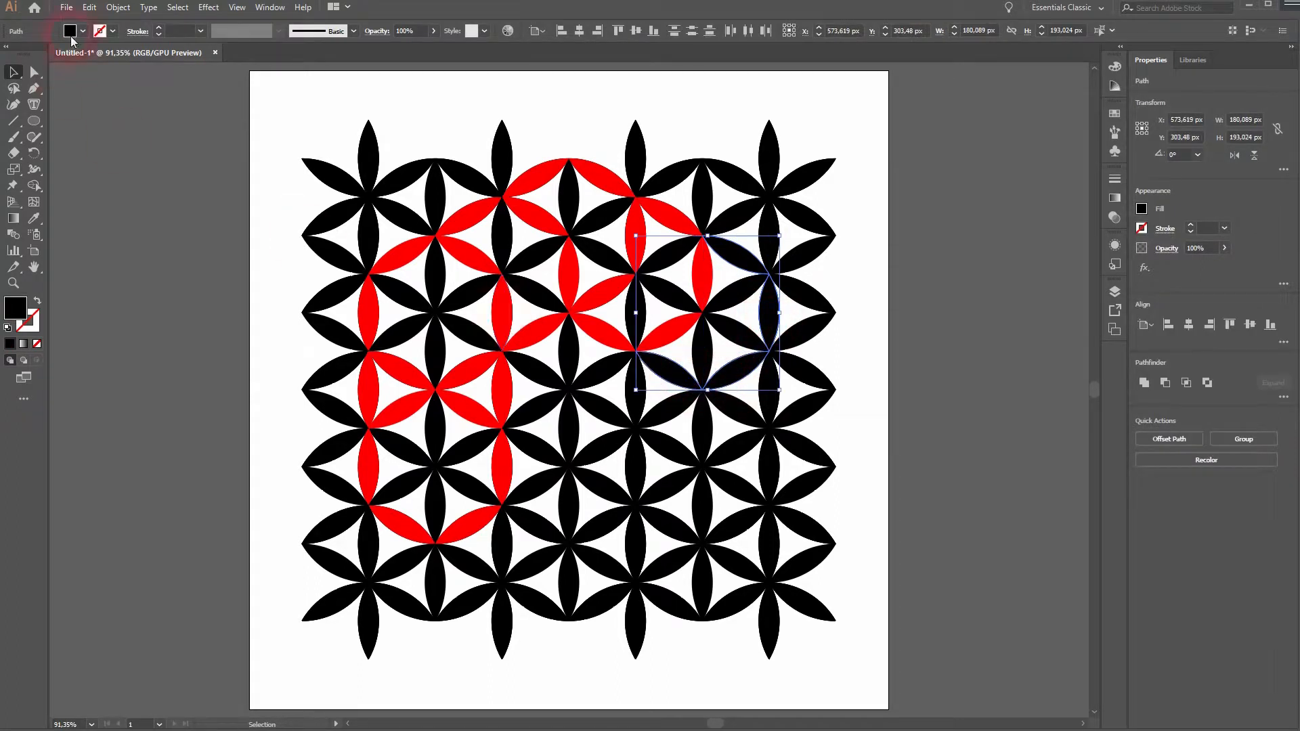
left_click(172, 417)
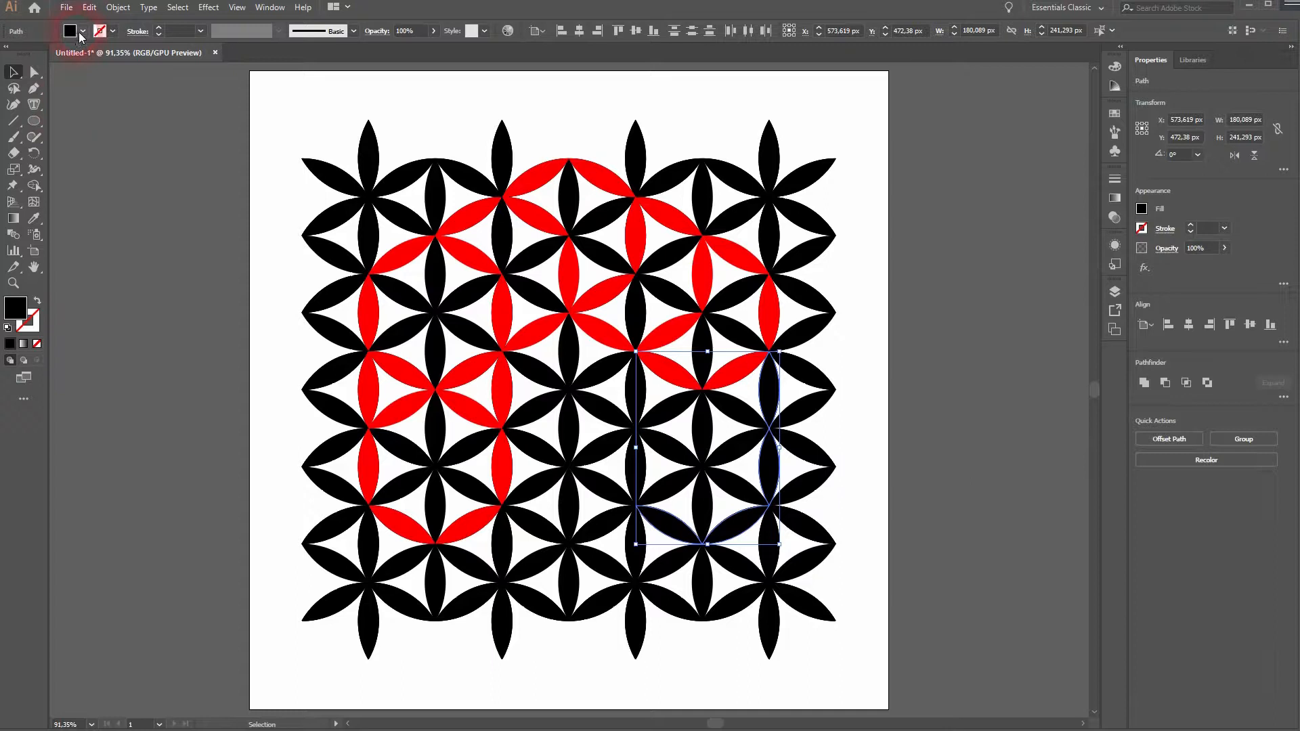
left_click(684, 628)
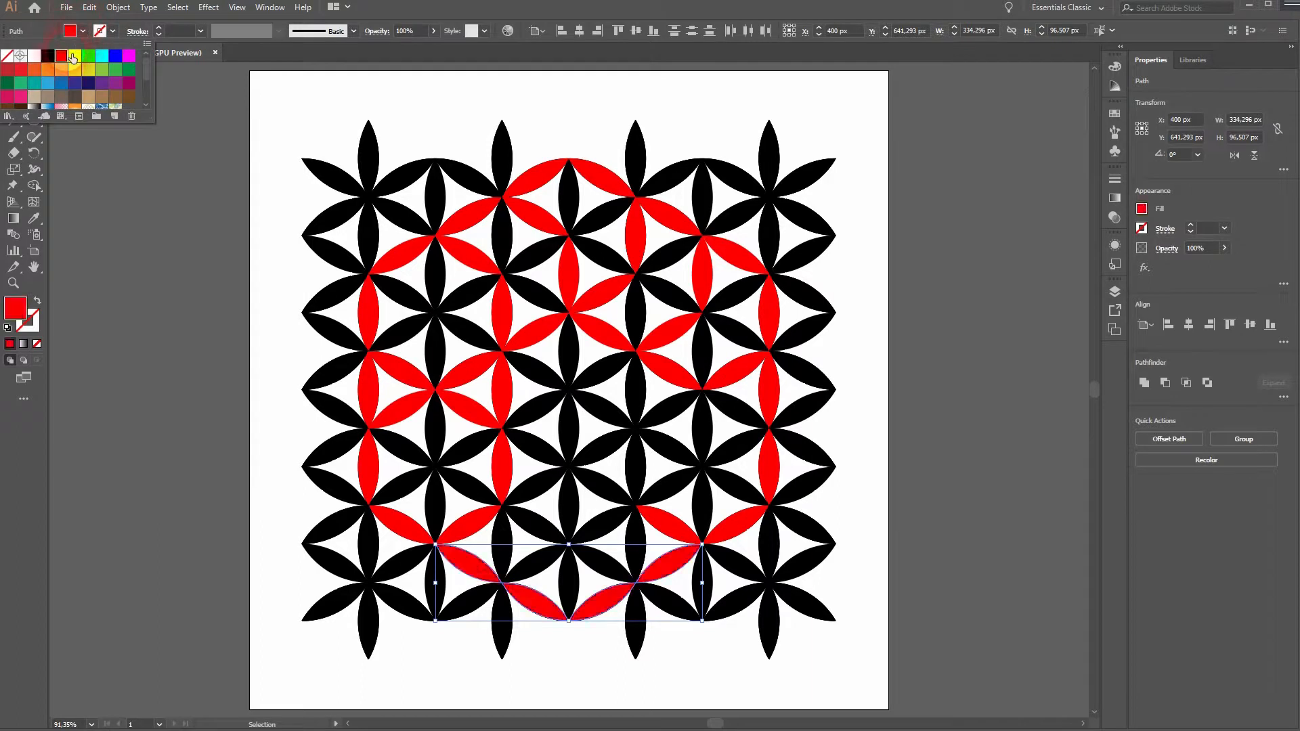
left_click(250, 581)
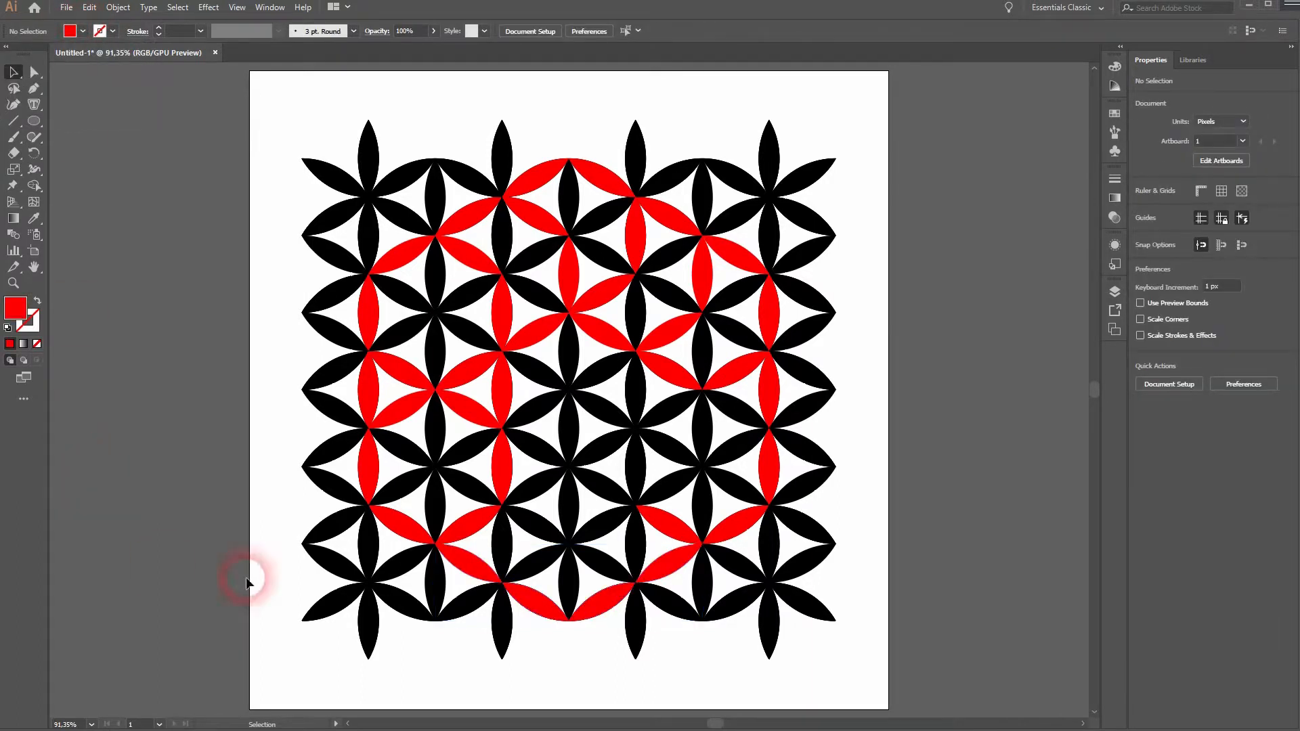
mouse_move(427, 293)
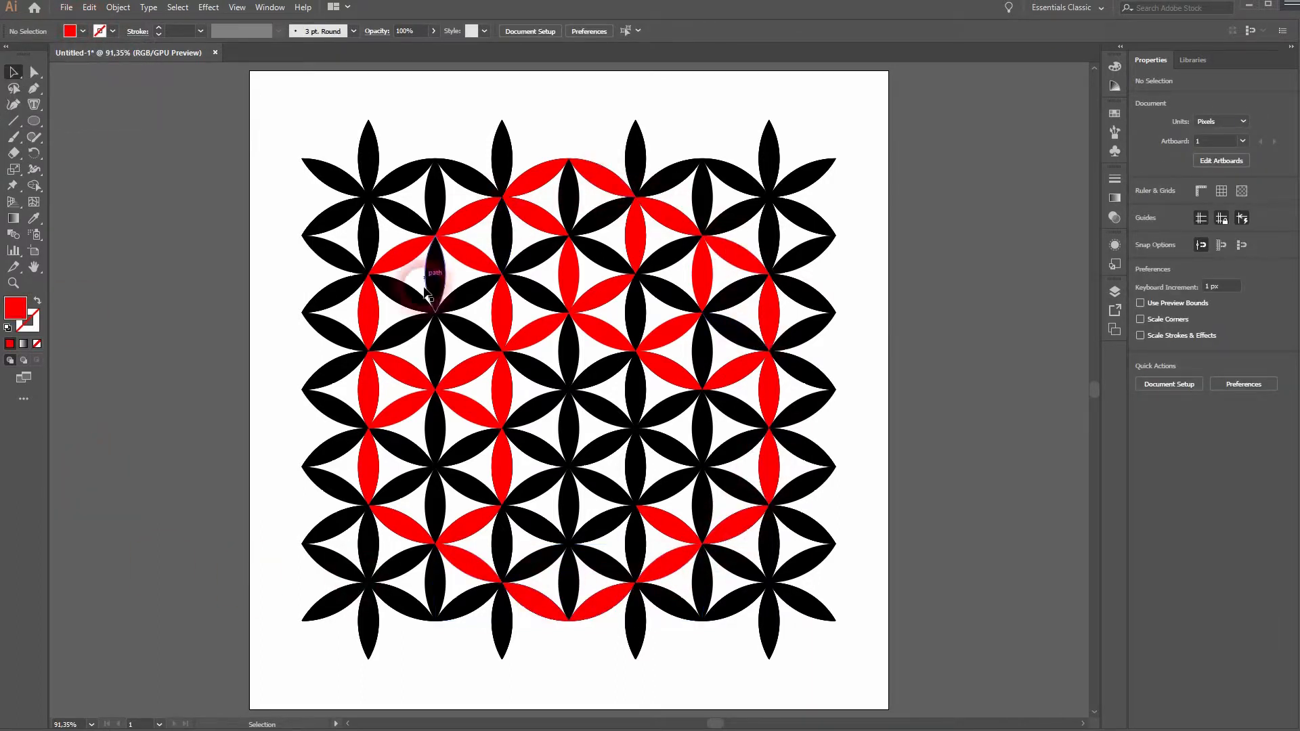
mouse_move(282, 680)
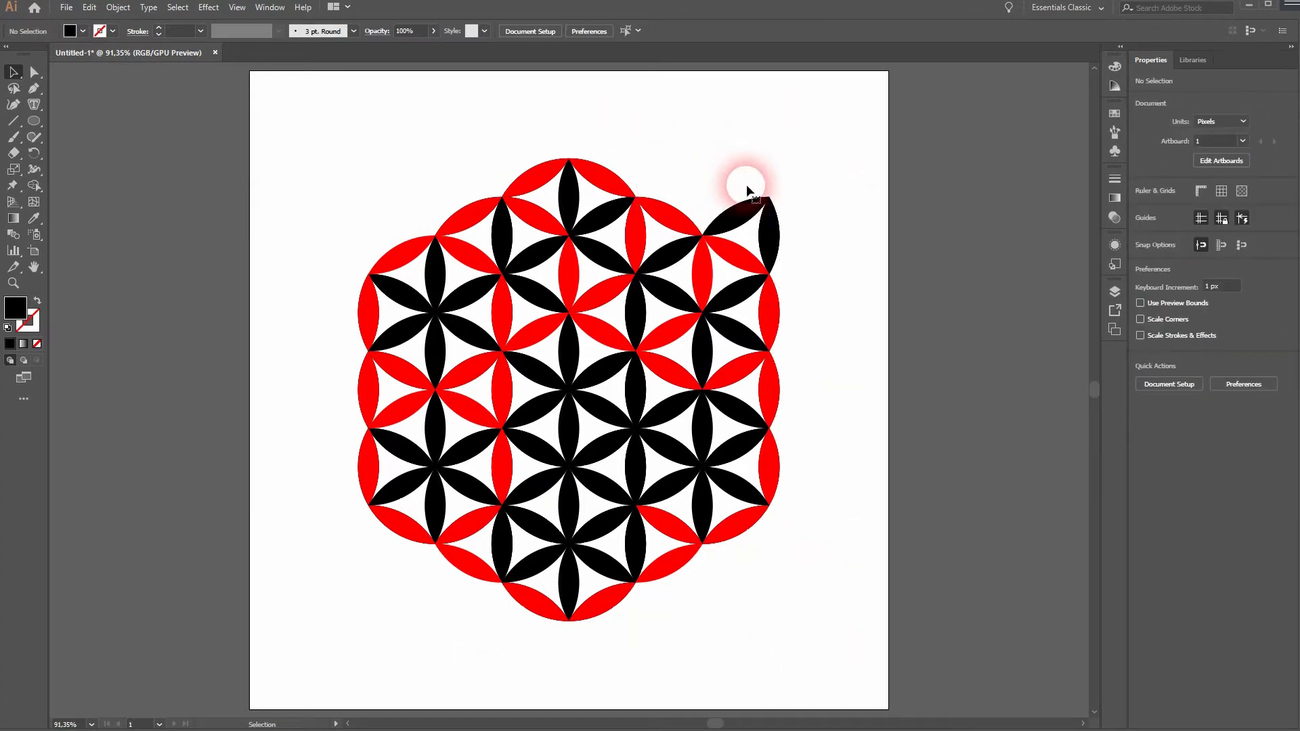
mouse_move(784, 282)
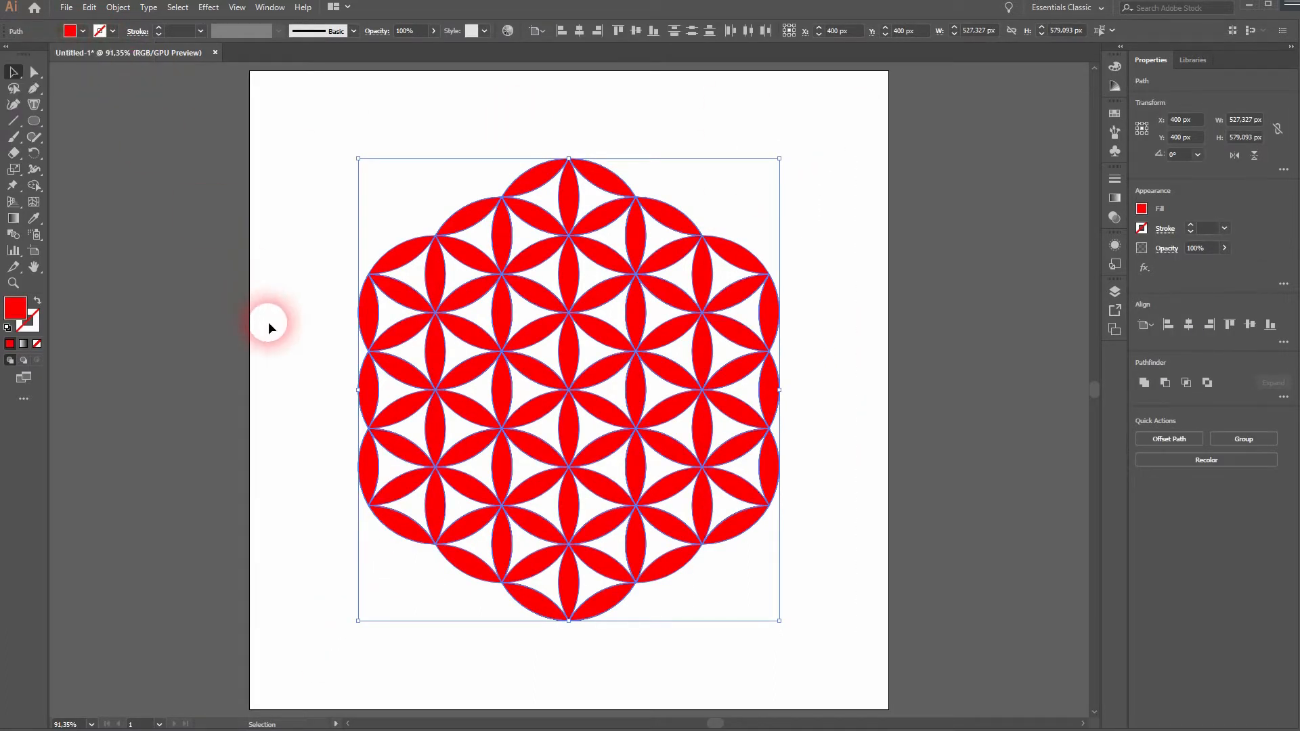
Deselect the fully red flower-of-life pattern after removing outside petals
left_click(893, 489)
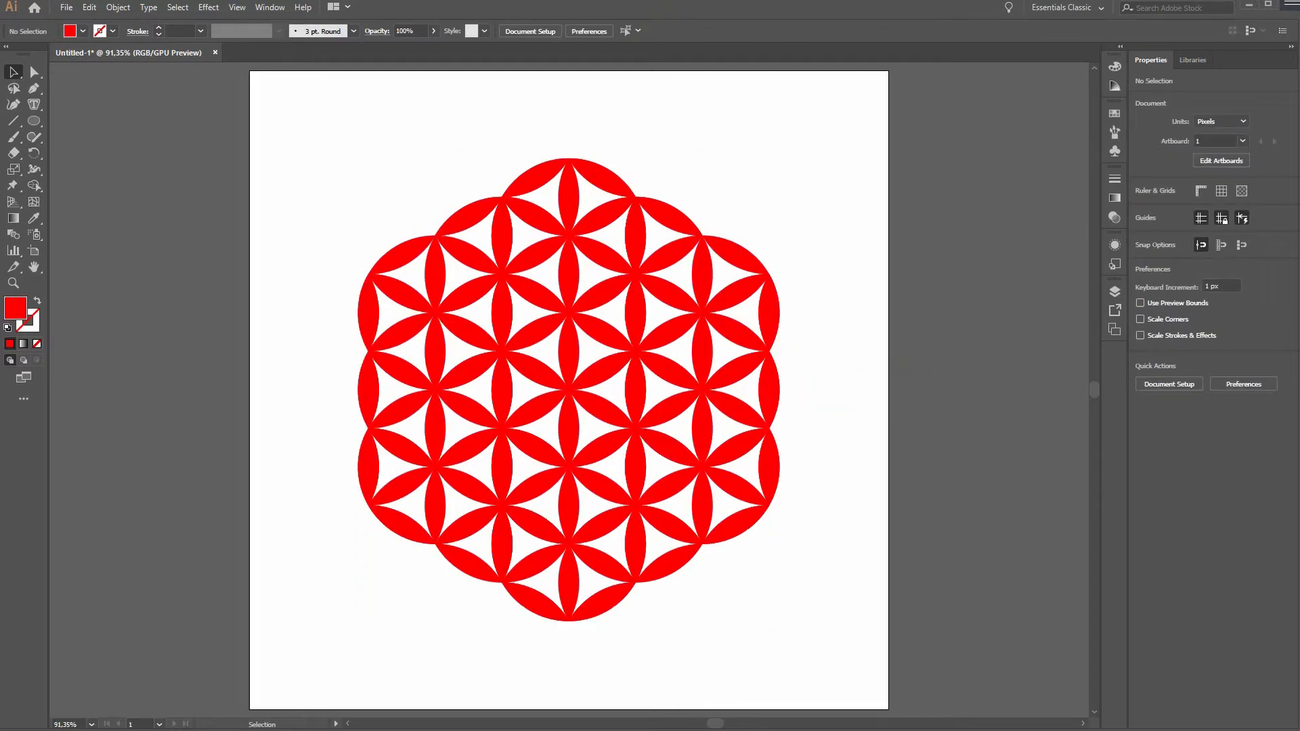
Clear the selection and pick the Ellipse tool for the enclosing circle
left_click(862, 415)
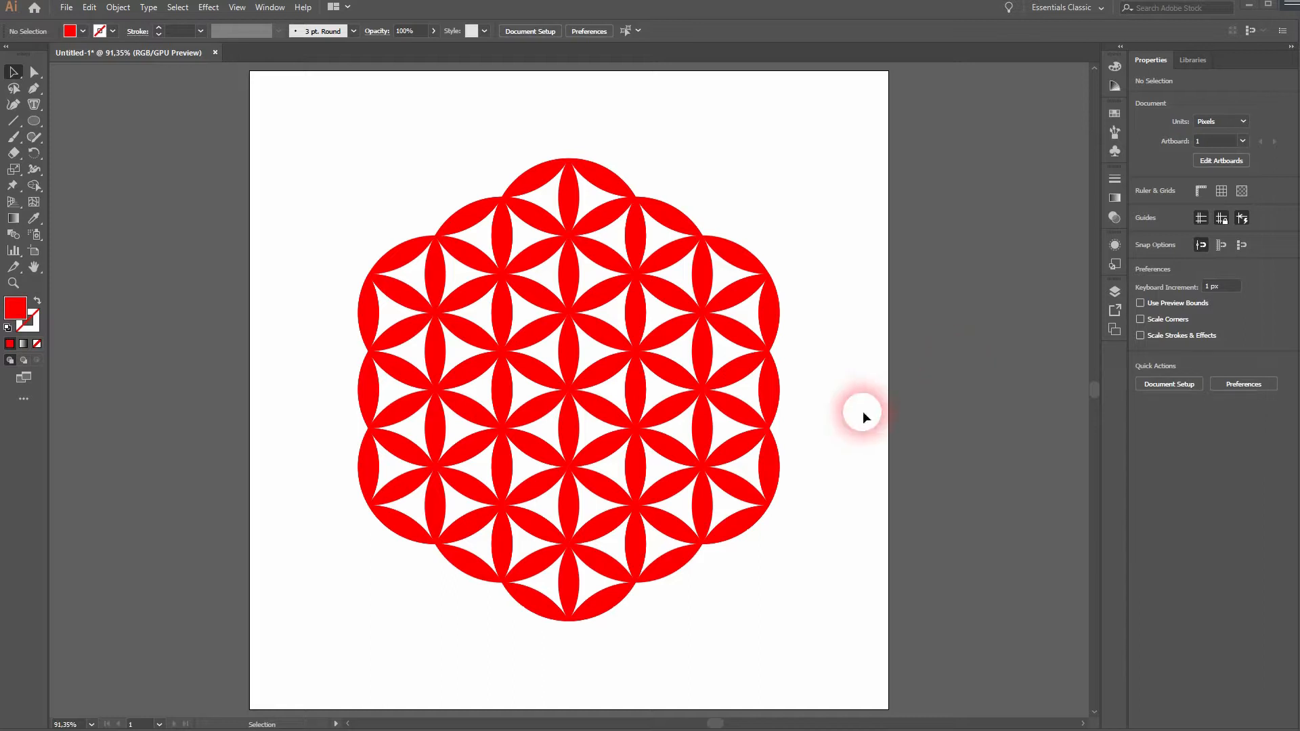
mouse_move(33, 120)
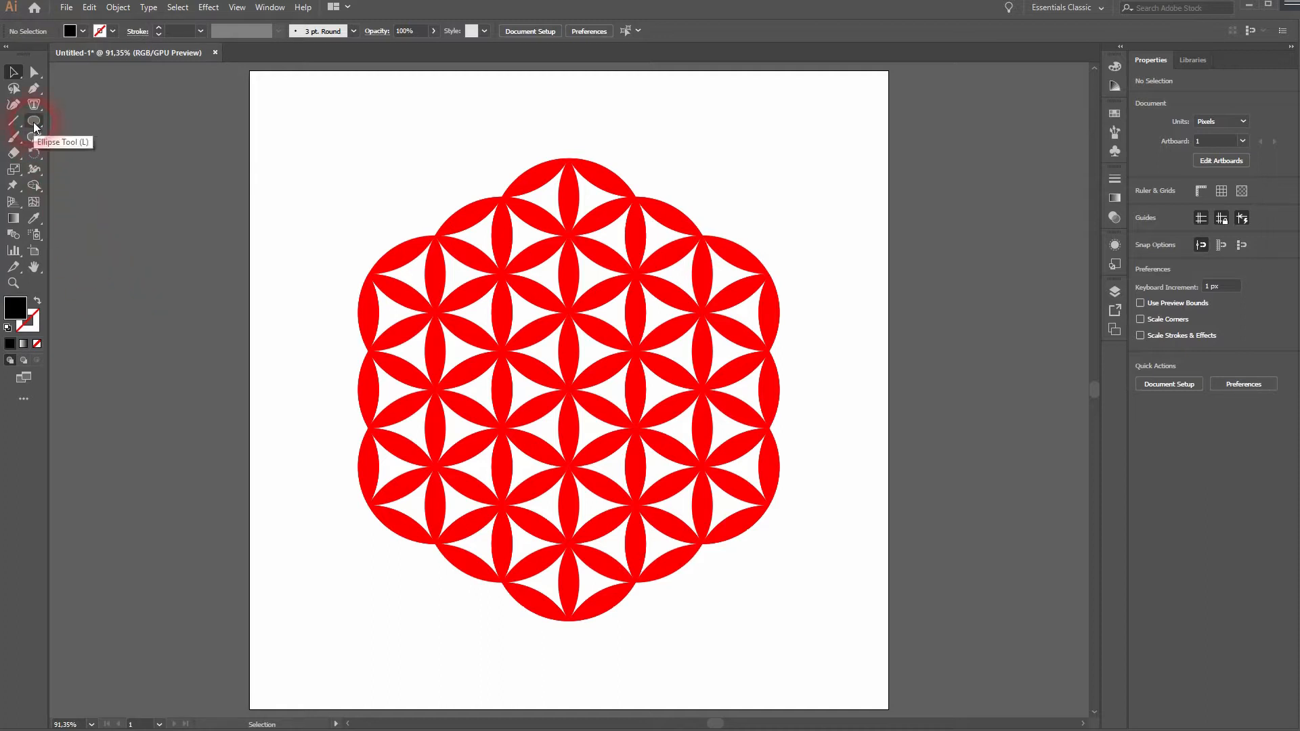
left_click(34, 120)
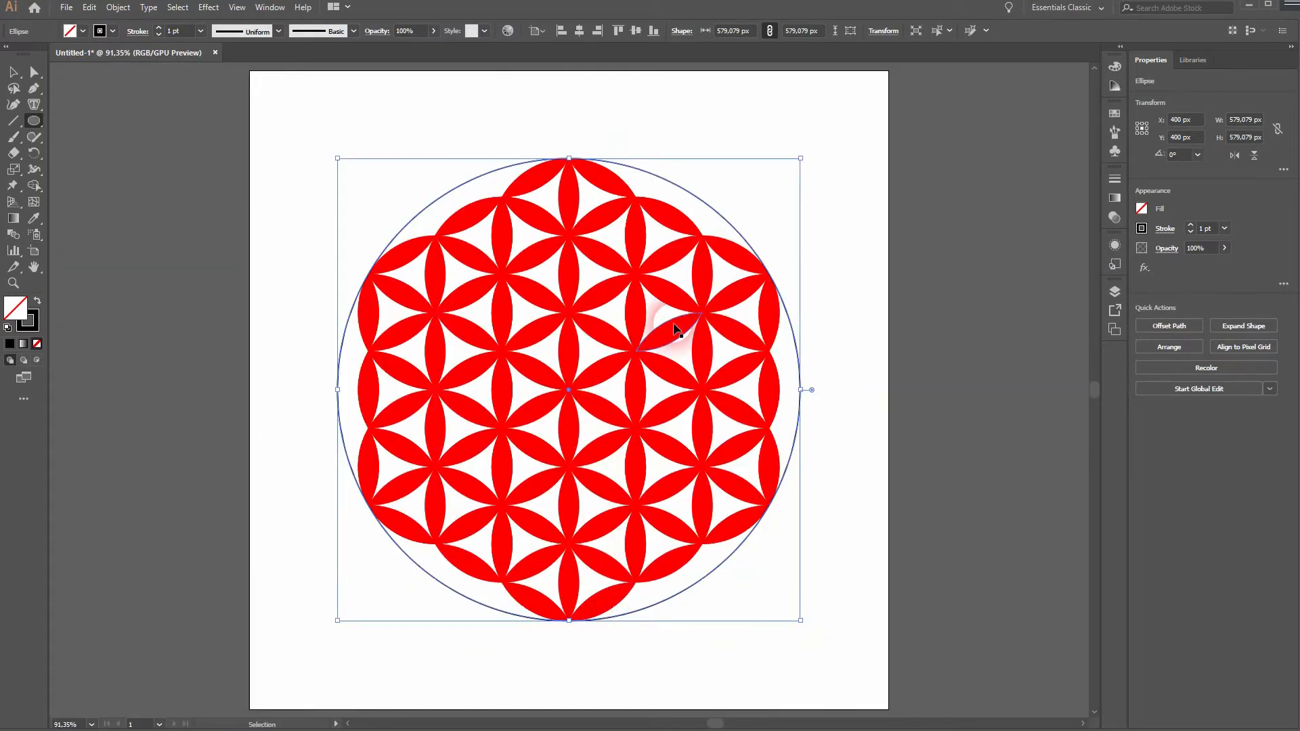
mouse_move(800, 160)
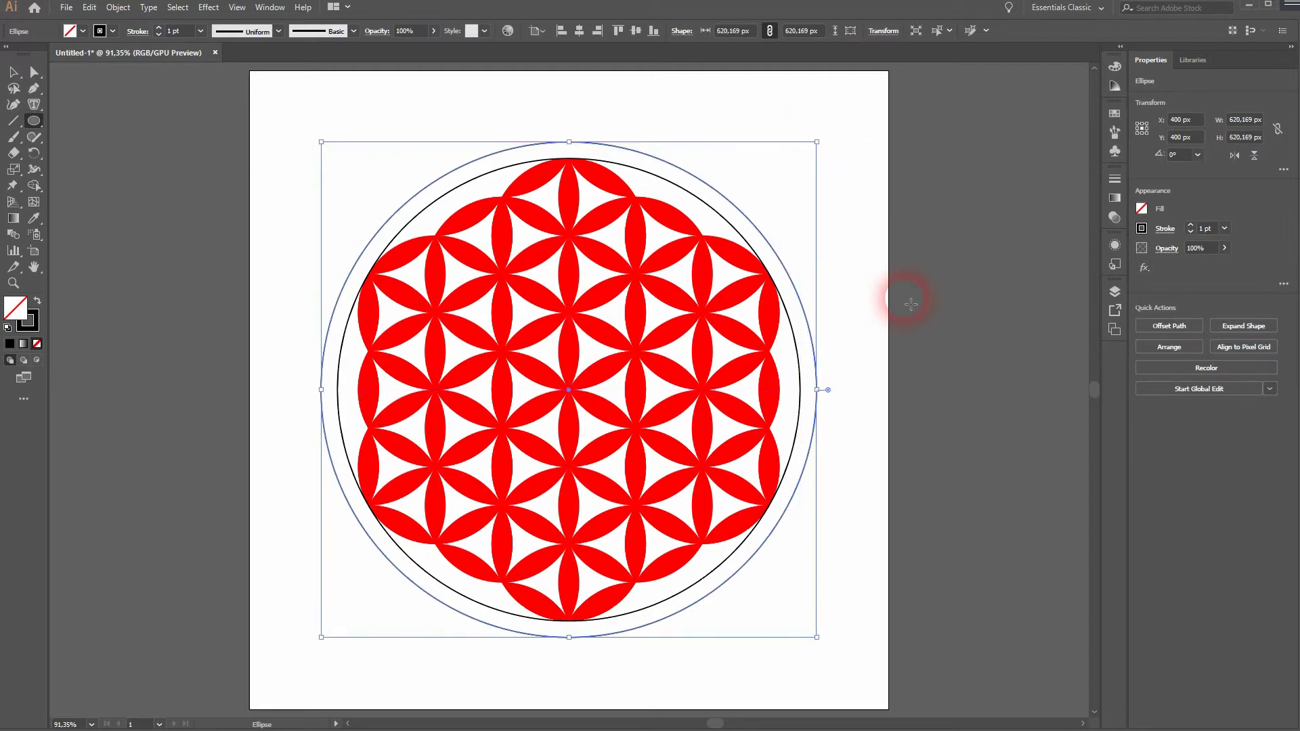
mouse_move(816, 142)
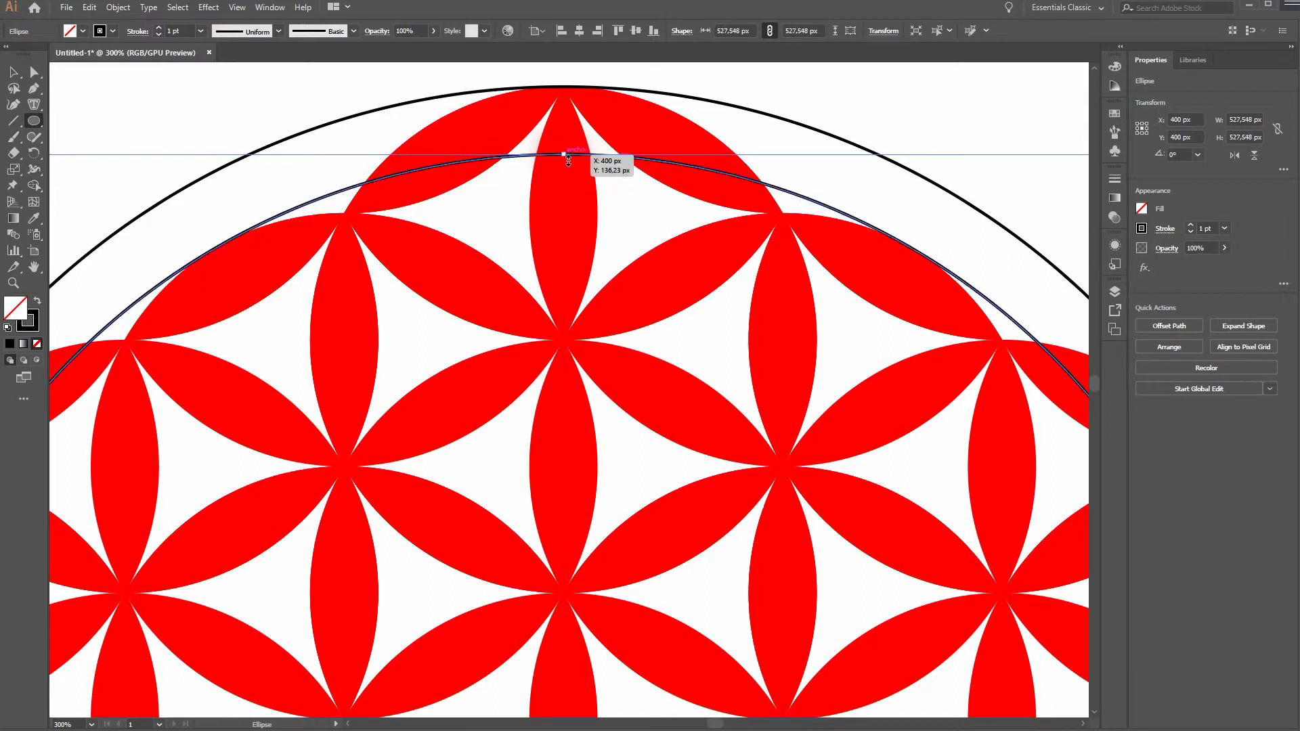
mouse_move(890, 245)
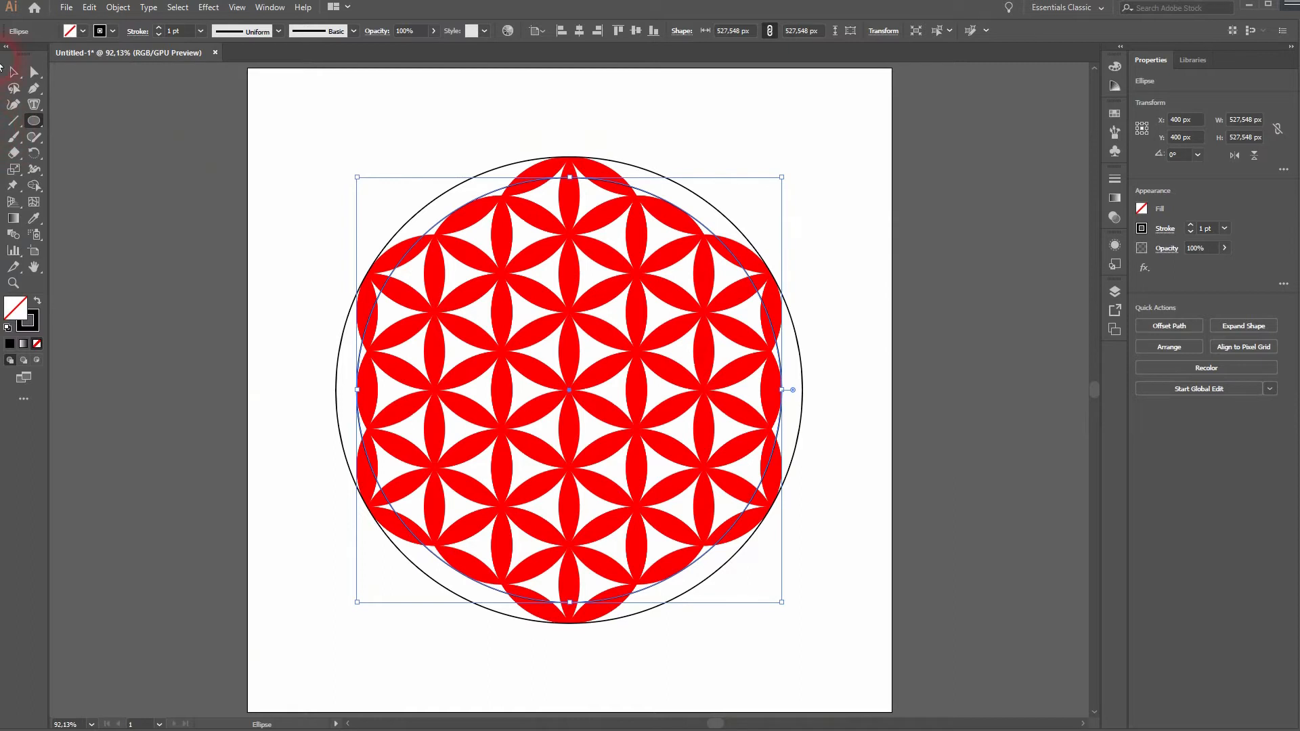
Delete the inner circle and restyle the whole design as black outlines with no fill
left_click(312, 570)
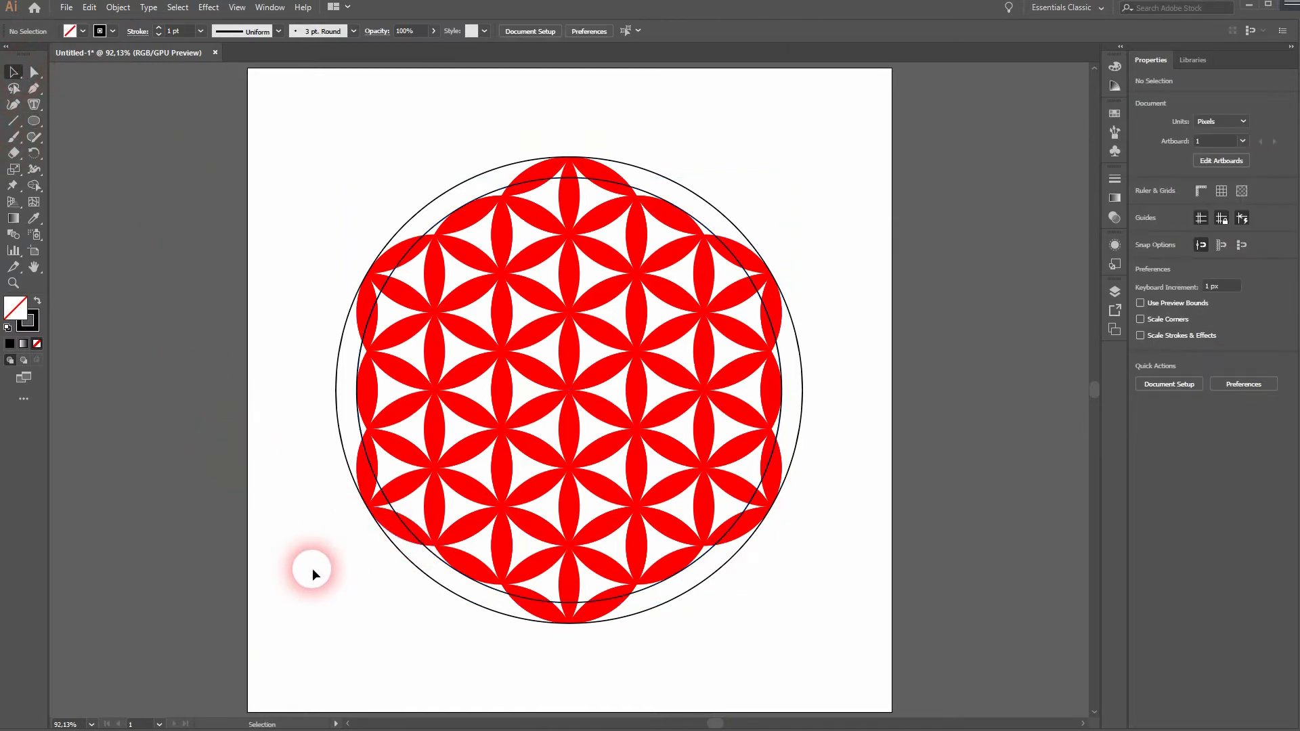
mouse_move(896, 384)
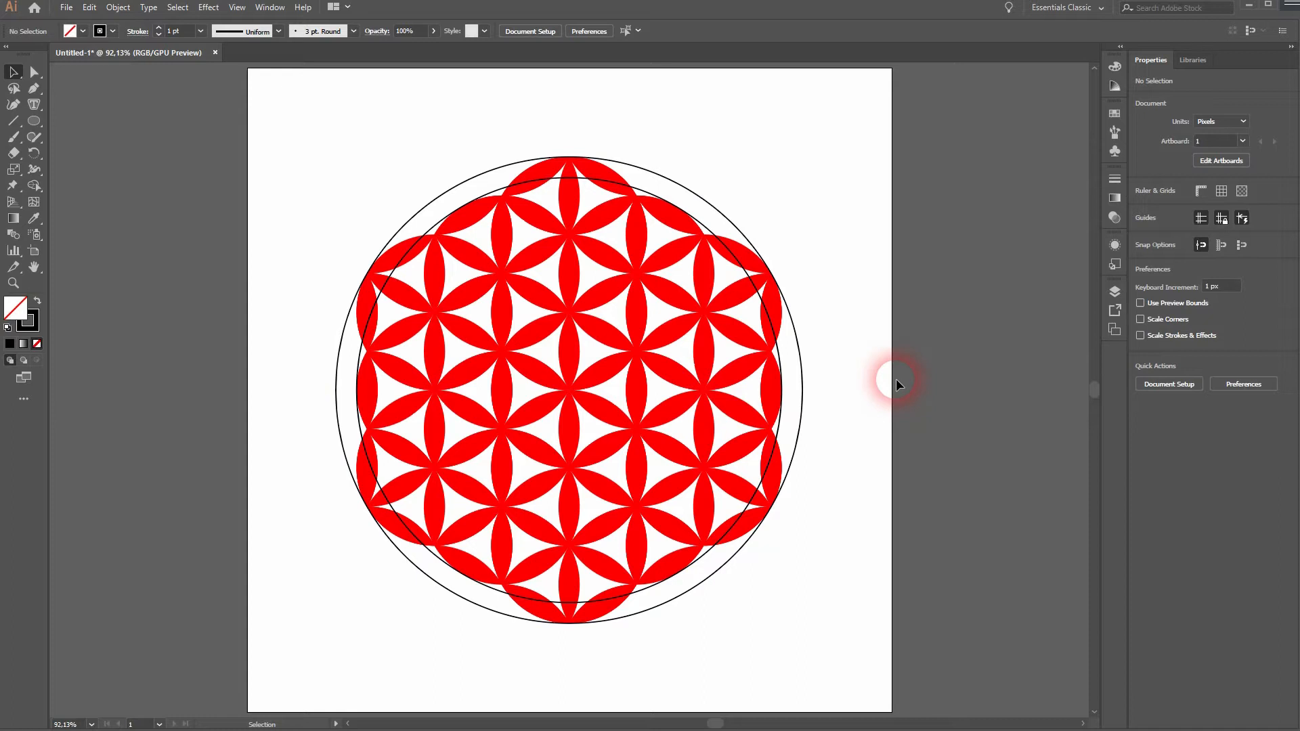
mouse_move(780, 352)
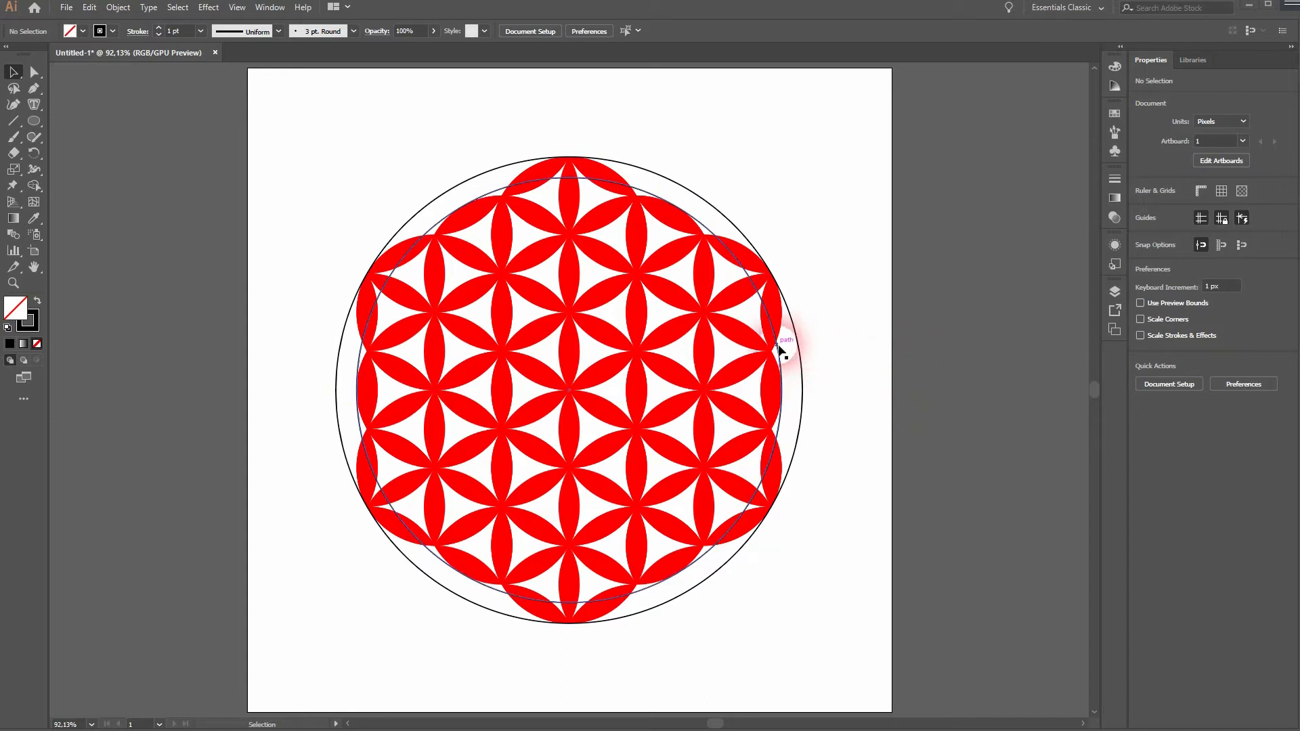
left_click(784, 347)
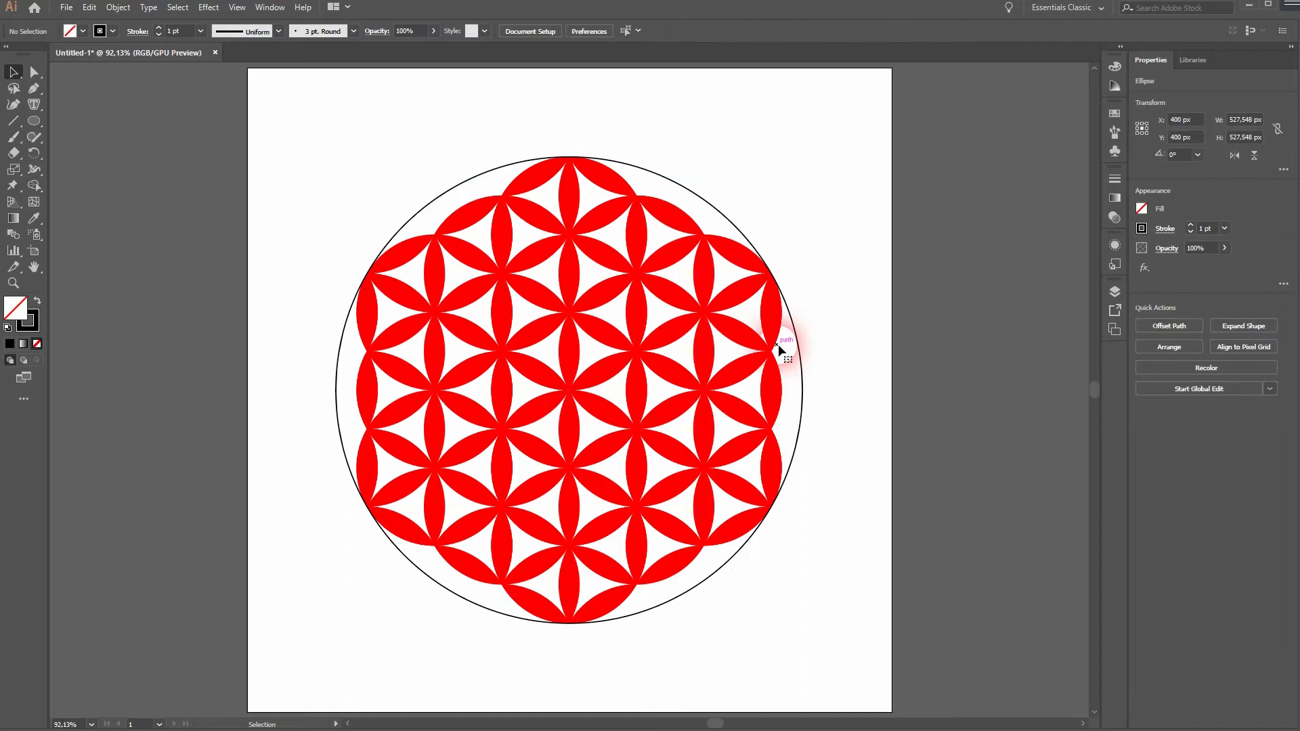
left_click(856, 136)
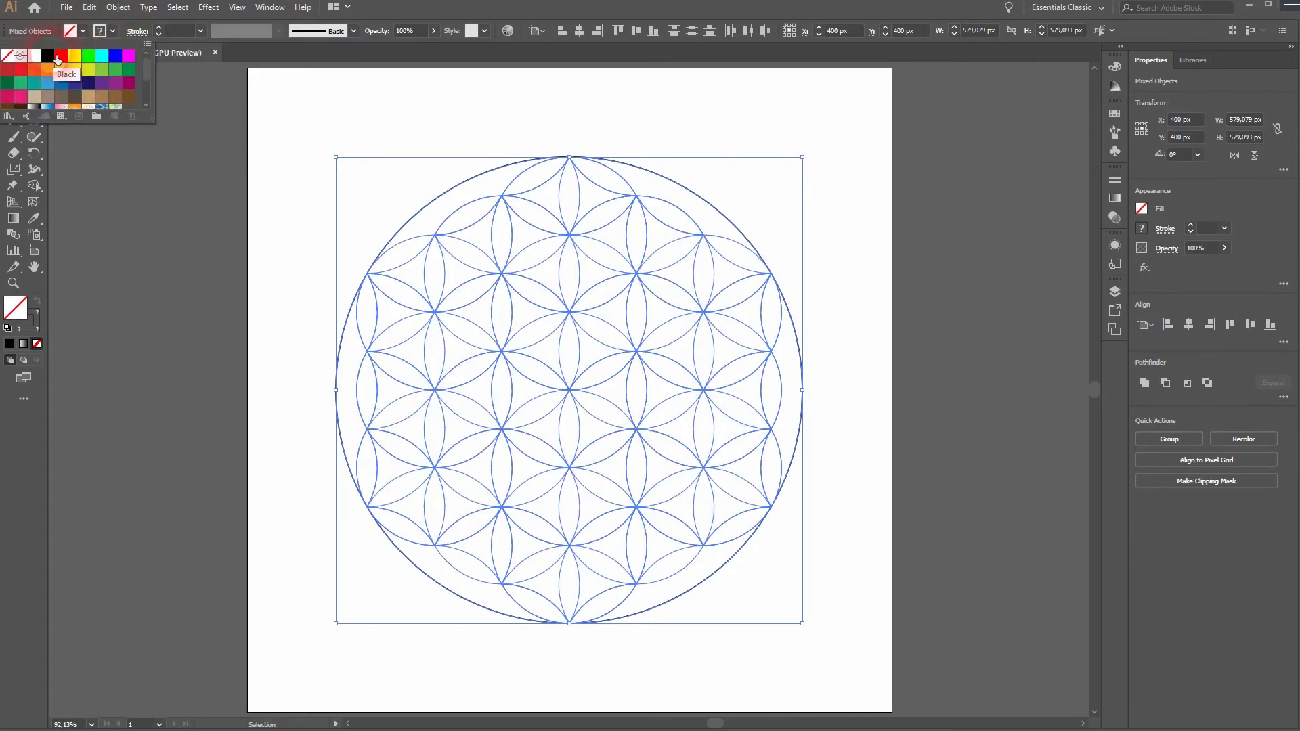
left_click(48, 56)
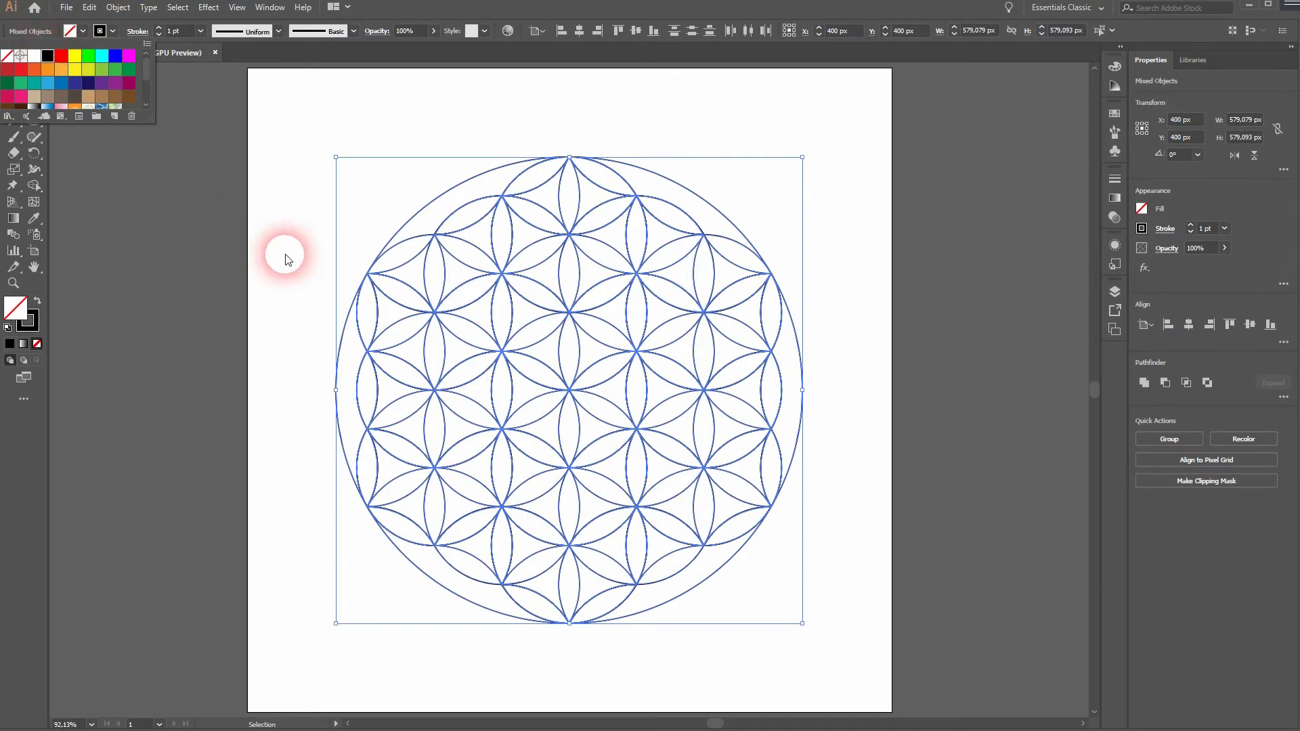
left_click(286, 249)
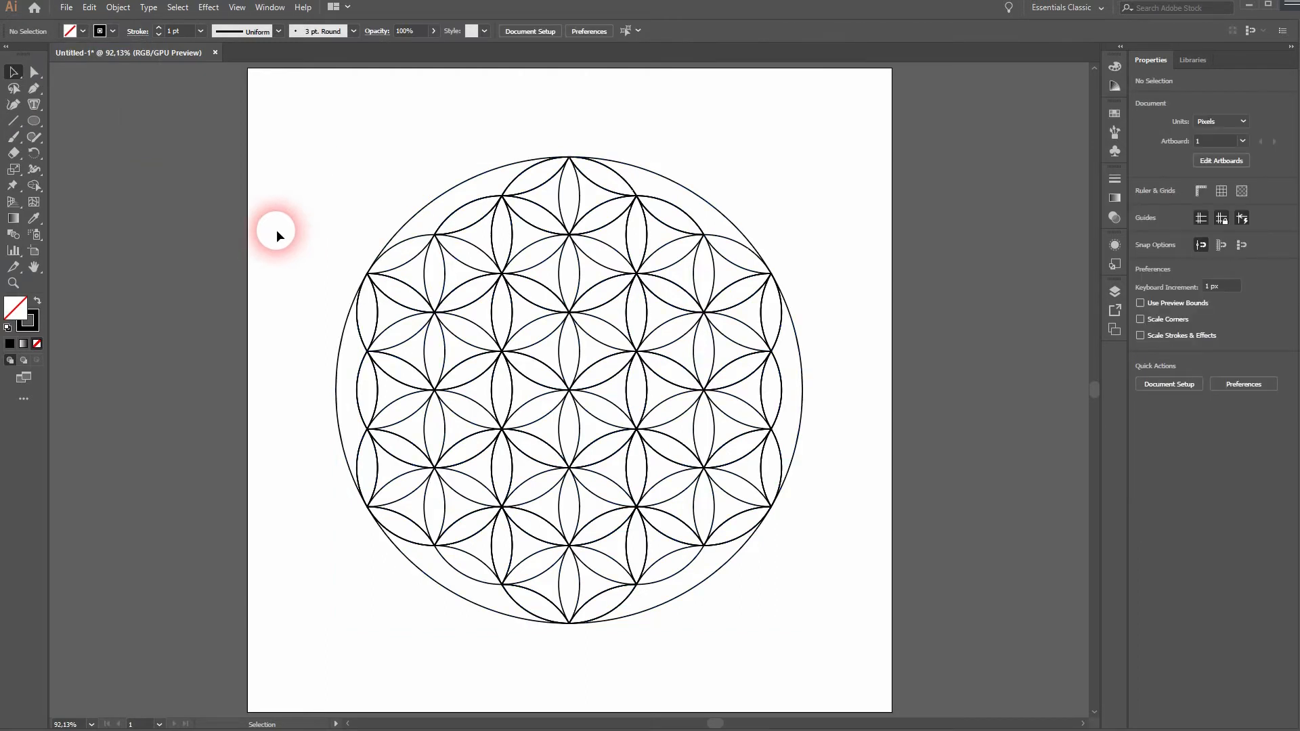
mouse_move(891, 421)
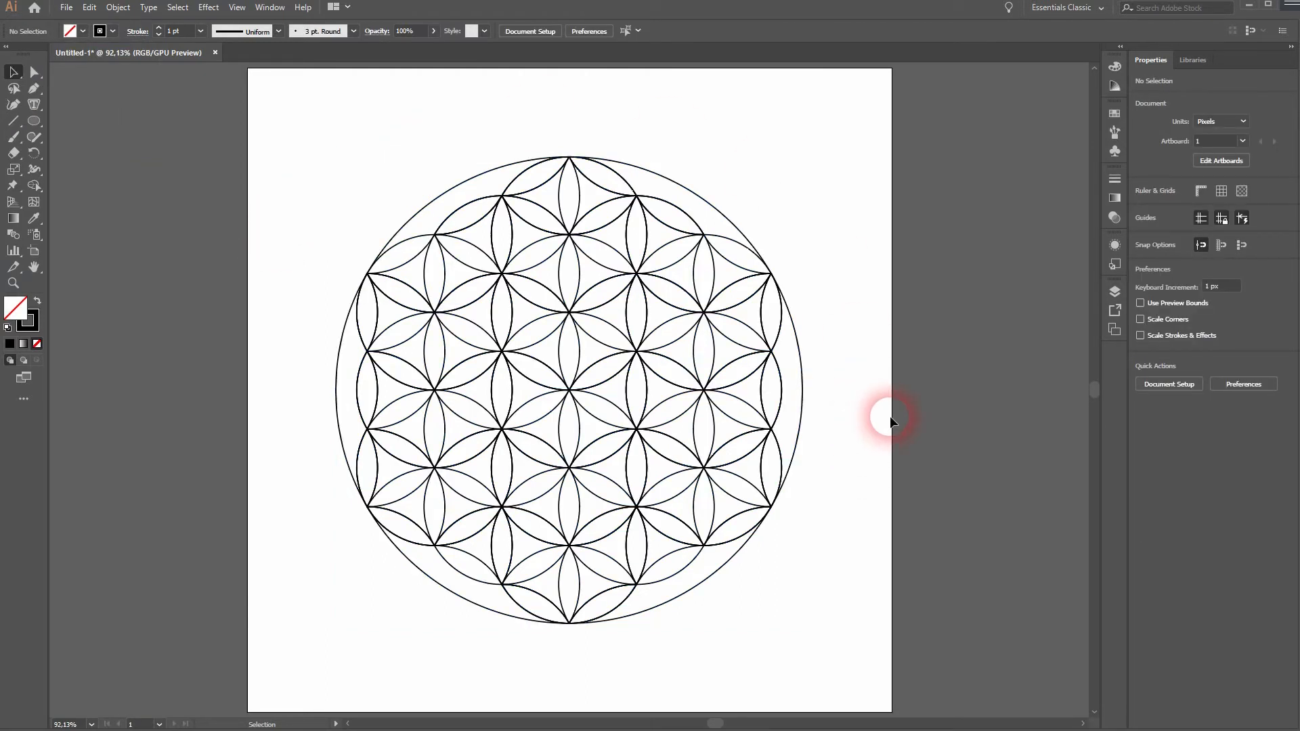
mouse_move(318, 621)
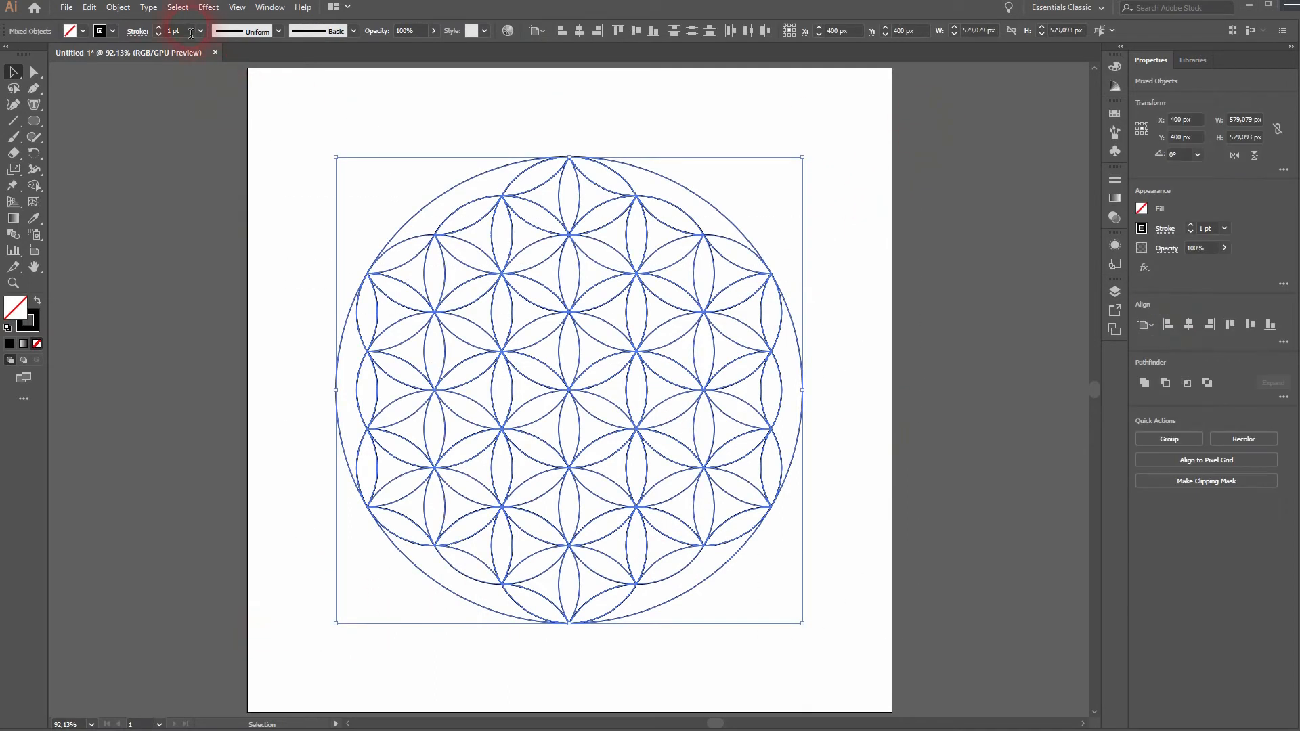
Set all outlines to 3 pt stroke weight with Round Join corners
left_click(266, 340)
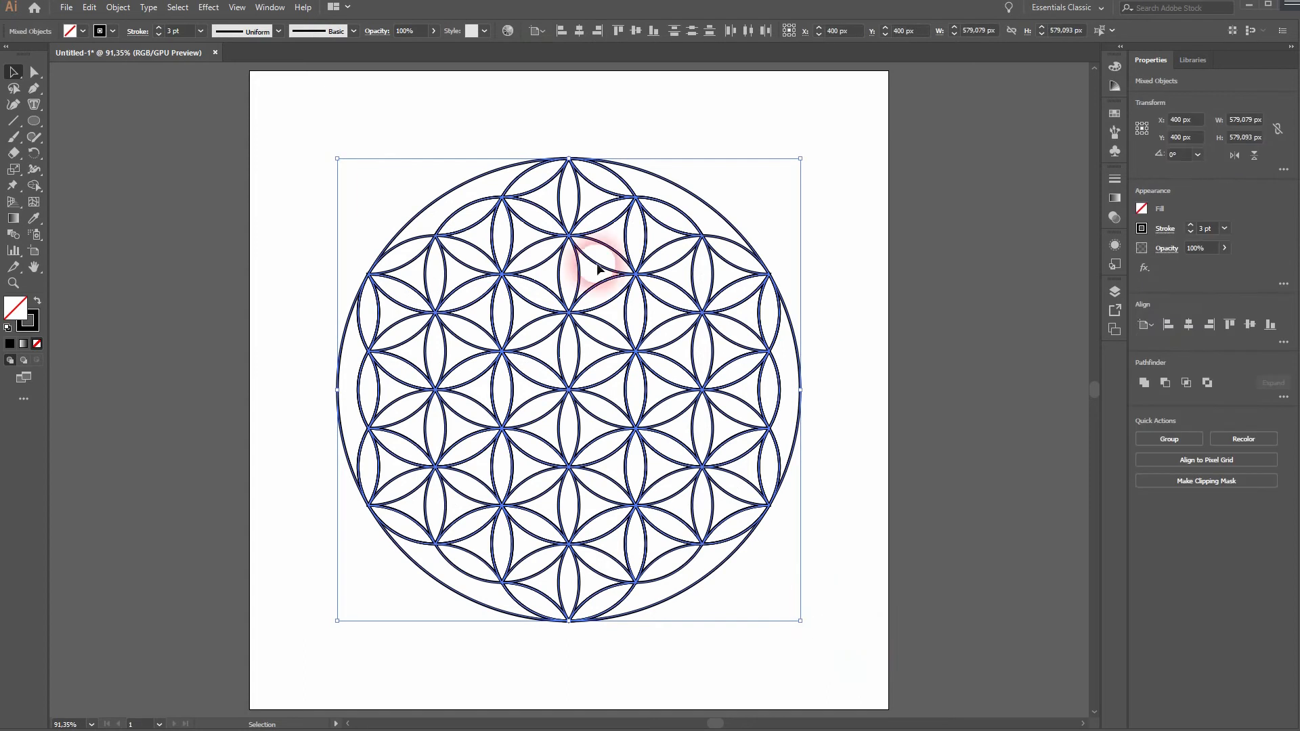
left_click(270, 8)
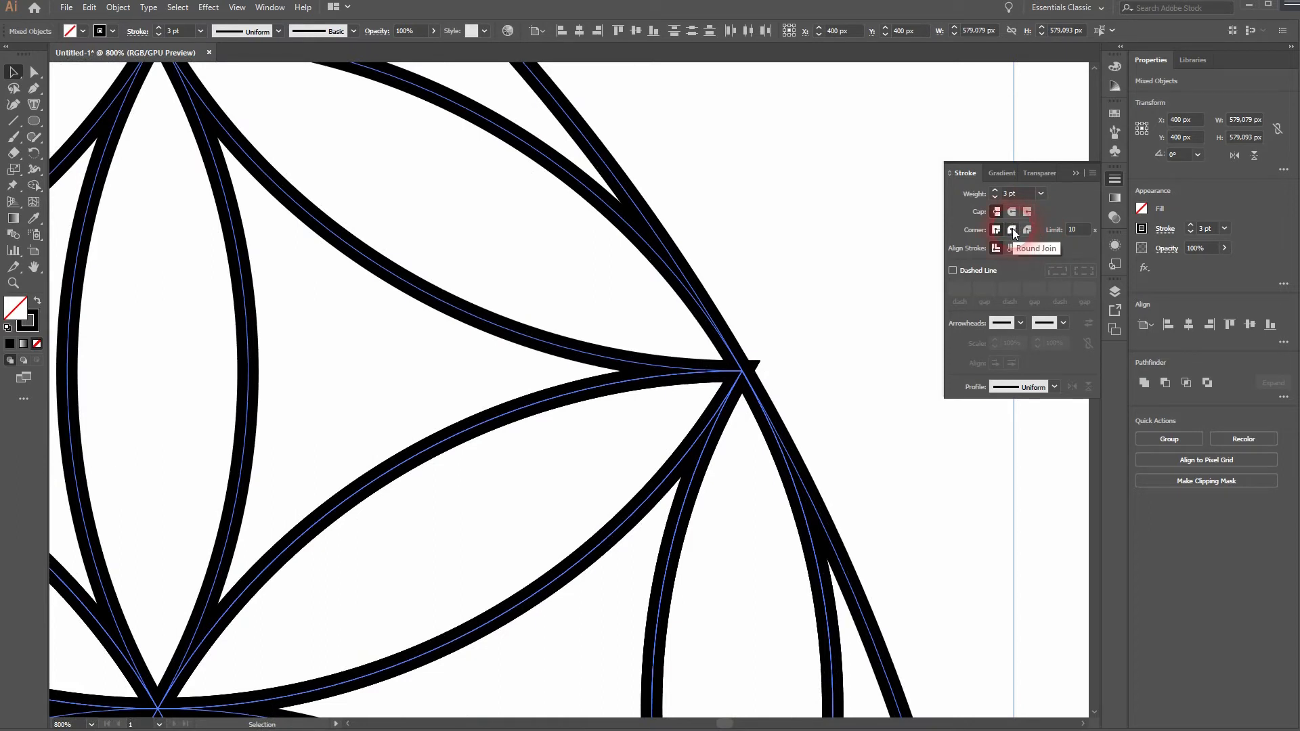
left_click(1027, 230)
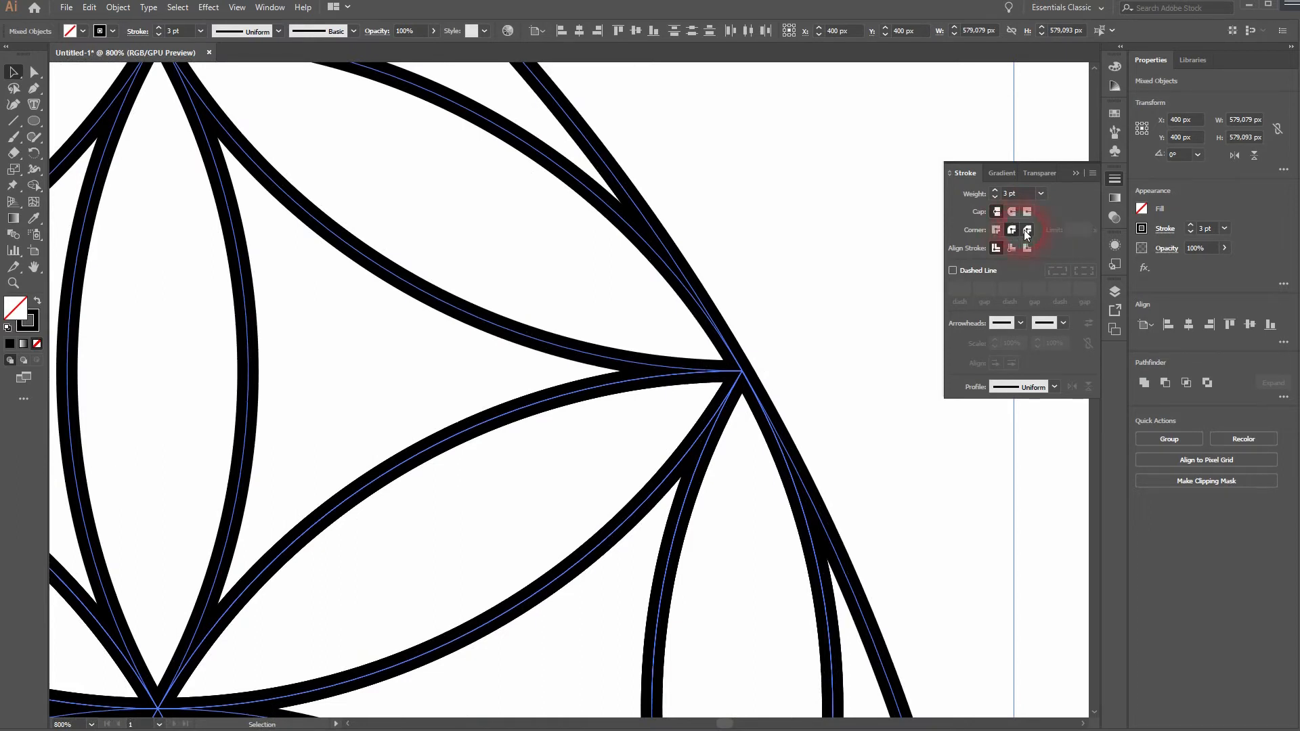